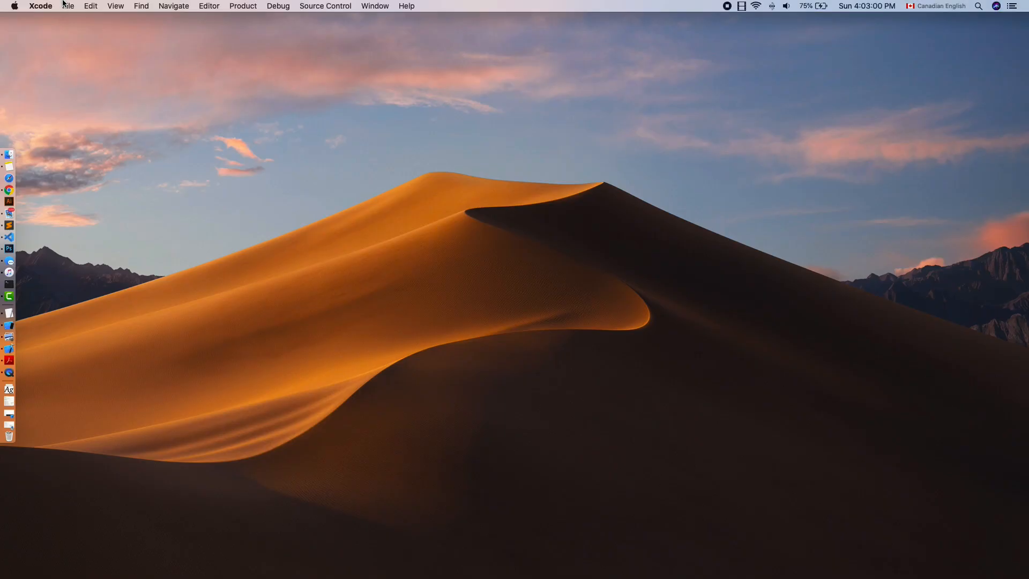
Create a Single View App project named 'Get User Location' on the Desktop
{"action": "left_click", "coordinate": [68, 6]}
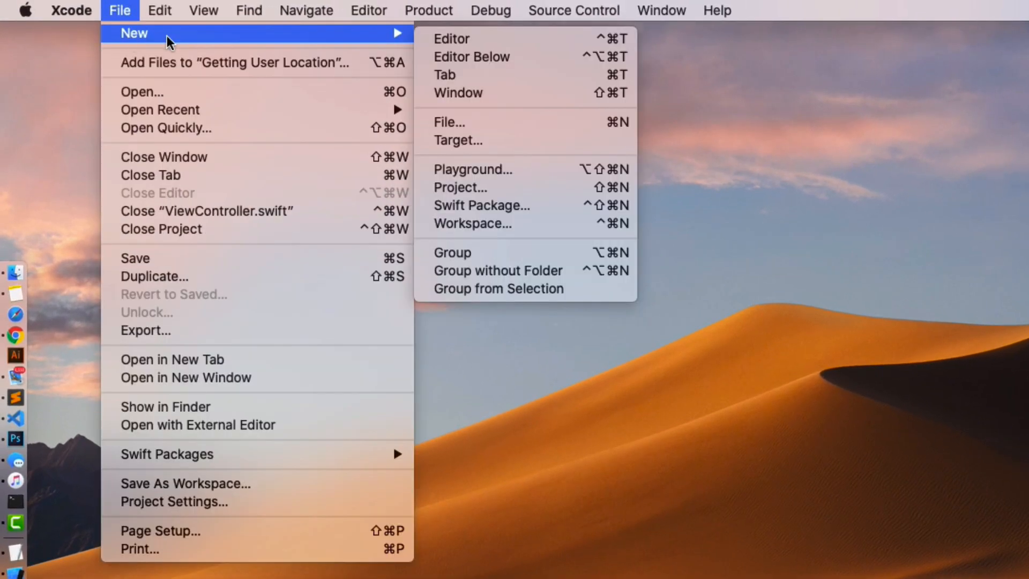
{"action": "left_click", "coordinate": [460, 187]}
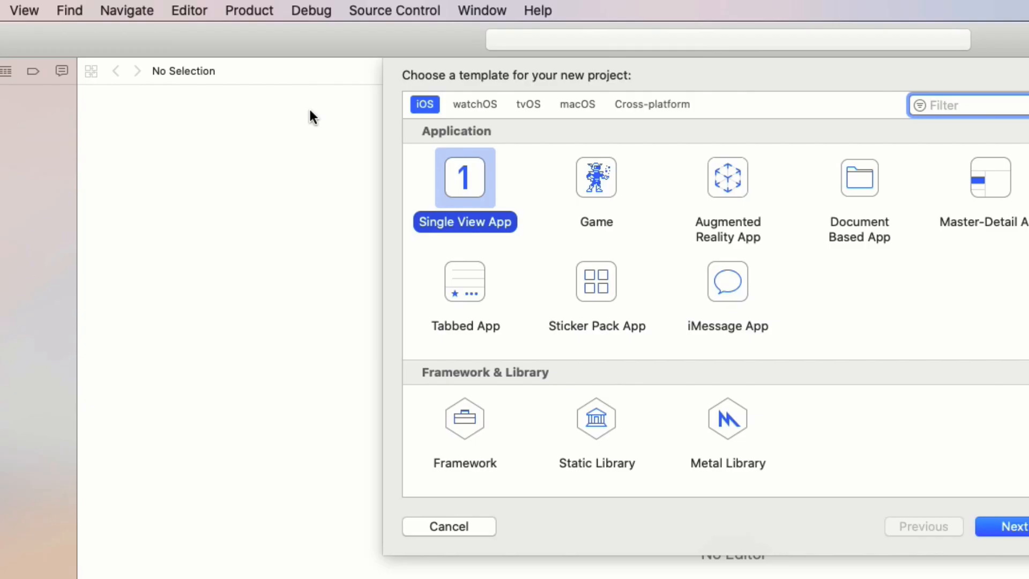
{"action": "left_click", "coordinate": [1015, 526]}
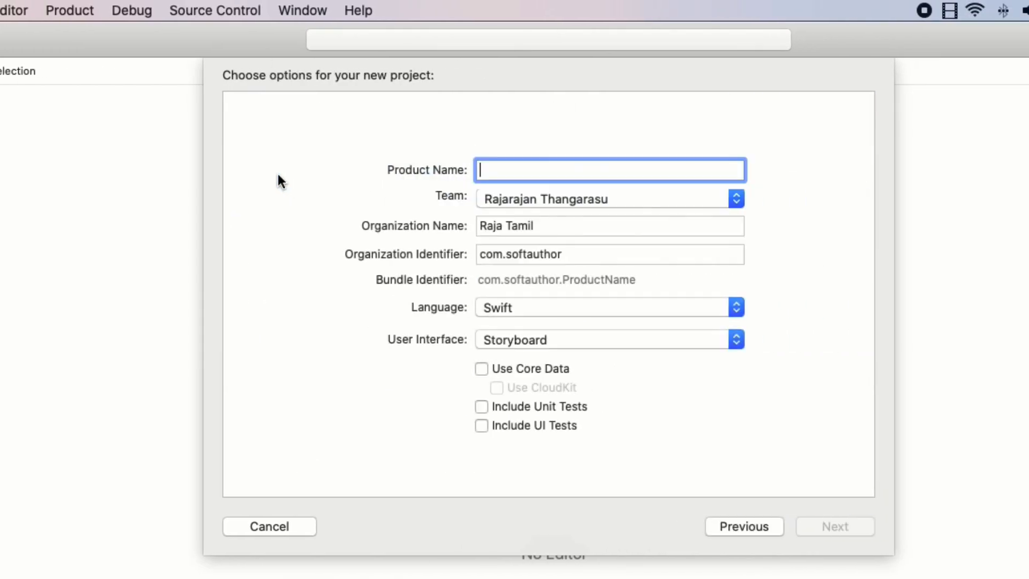
{"action": "type", "text": "Get User Location"}
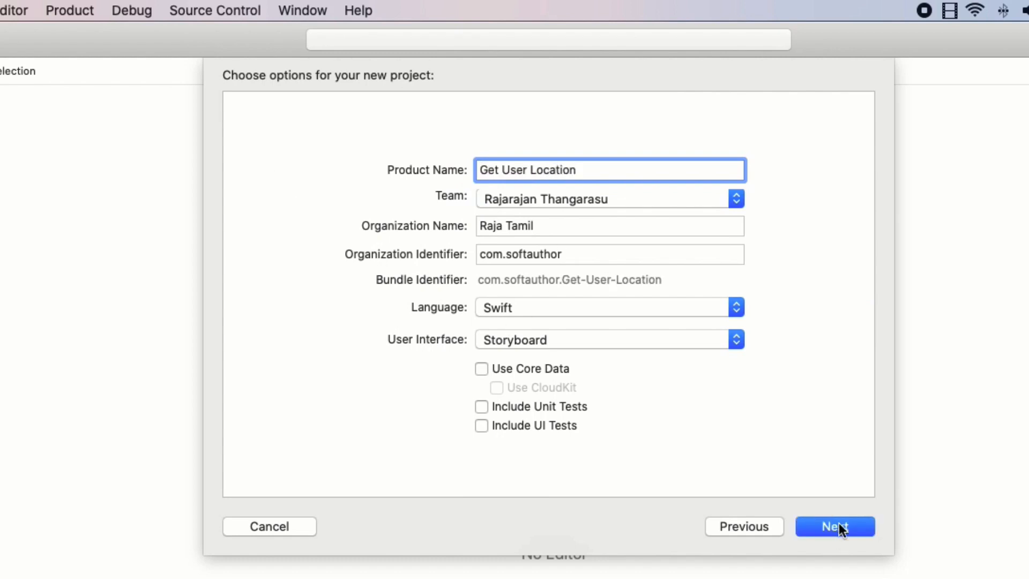
{"action": "left_click", "coordinate": [833, 526]}
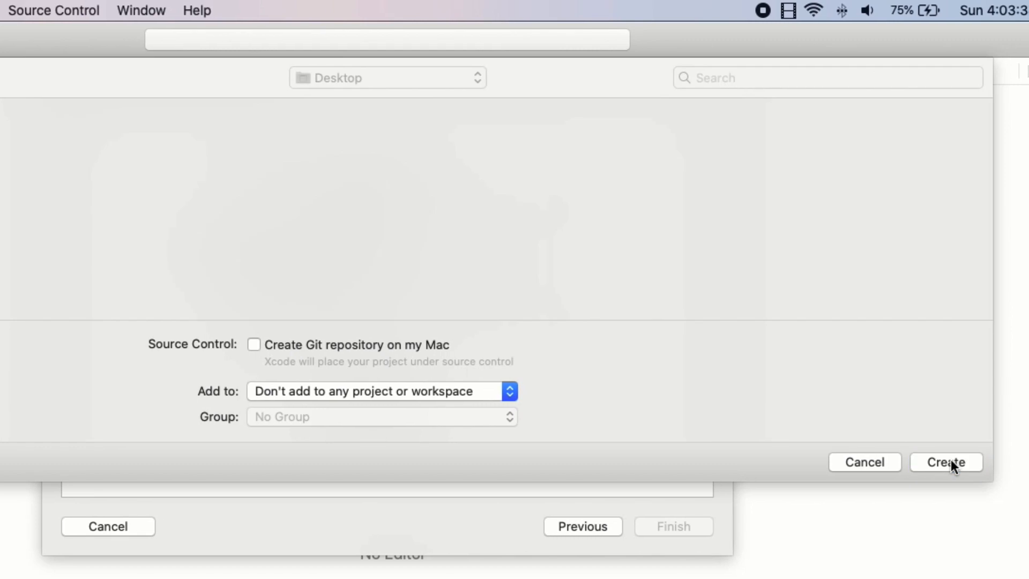
{"action": "left_click", "coordinate": [945, 462]}
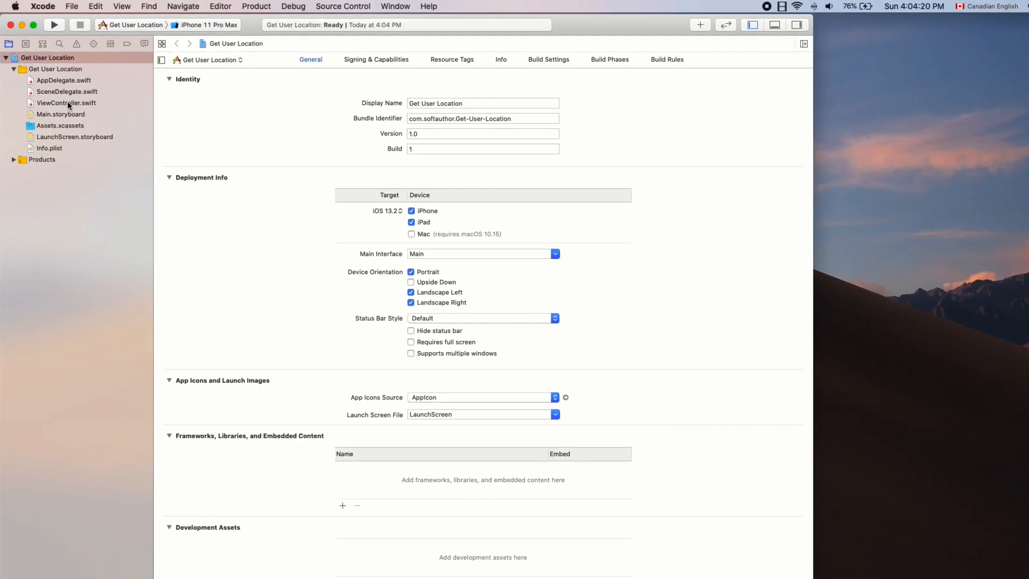
Declare private latLngLabel as a closure-initialised UILabel in ViewController.swift
{"action": "left_click", "coordinate": [65, 103]}
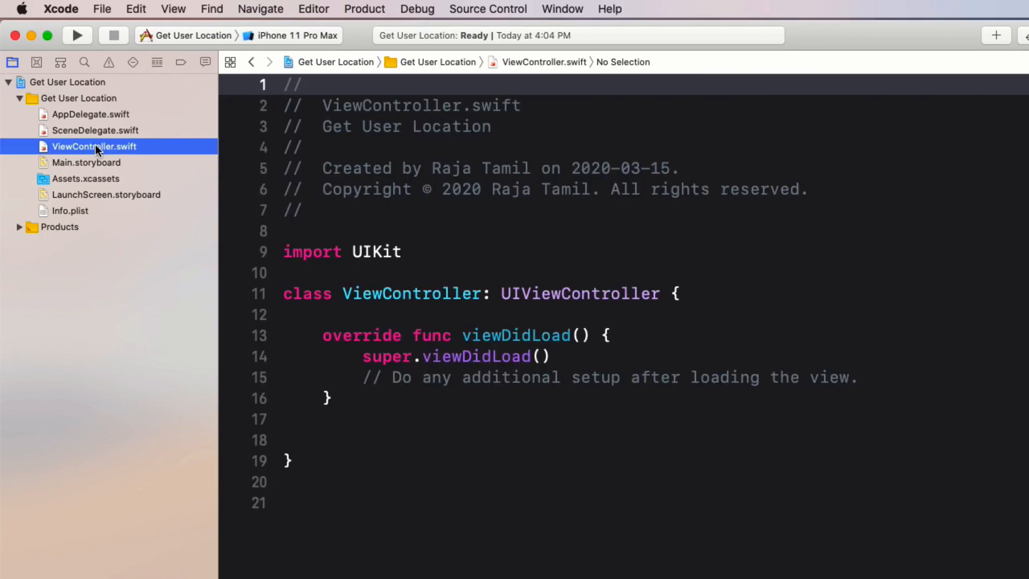
{"action": "mouse_move", "coordinate": [98, 150]}
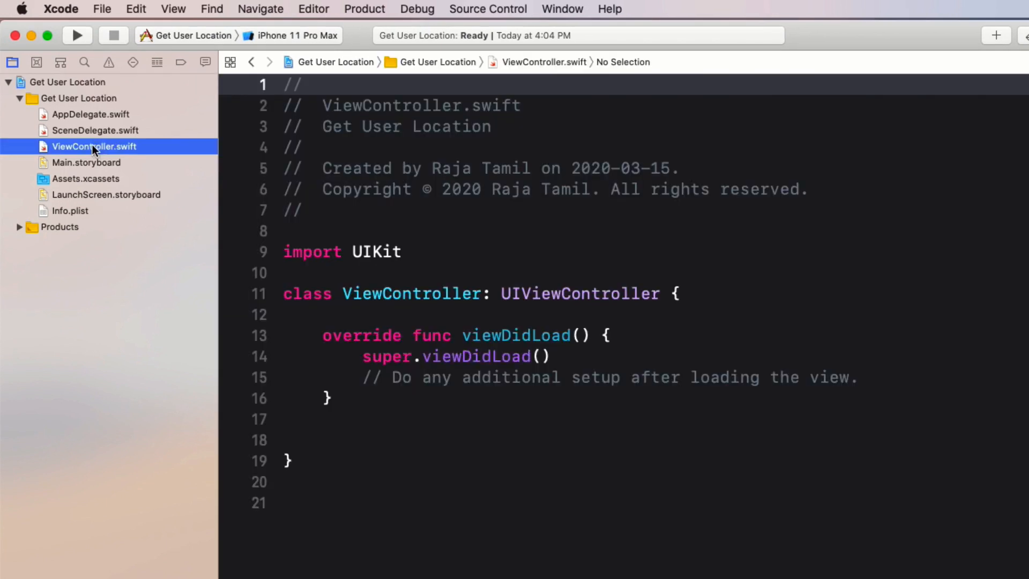
{"action": "left_click", "coordinate": [681, 294]}
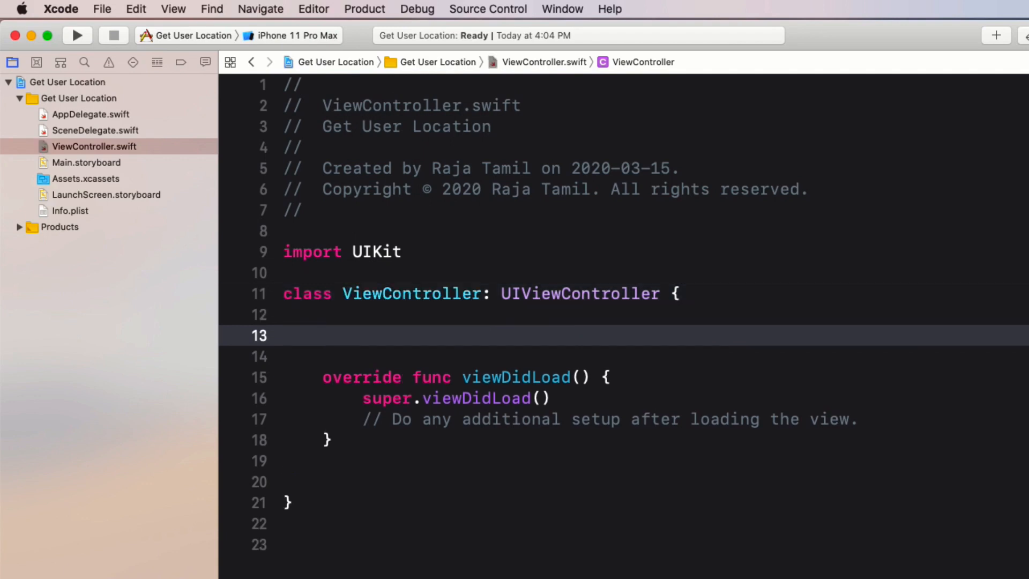
{"action": "type", "text": "private"}
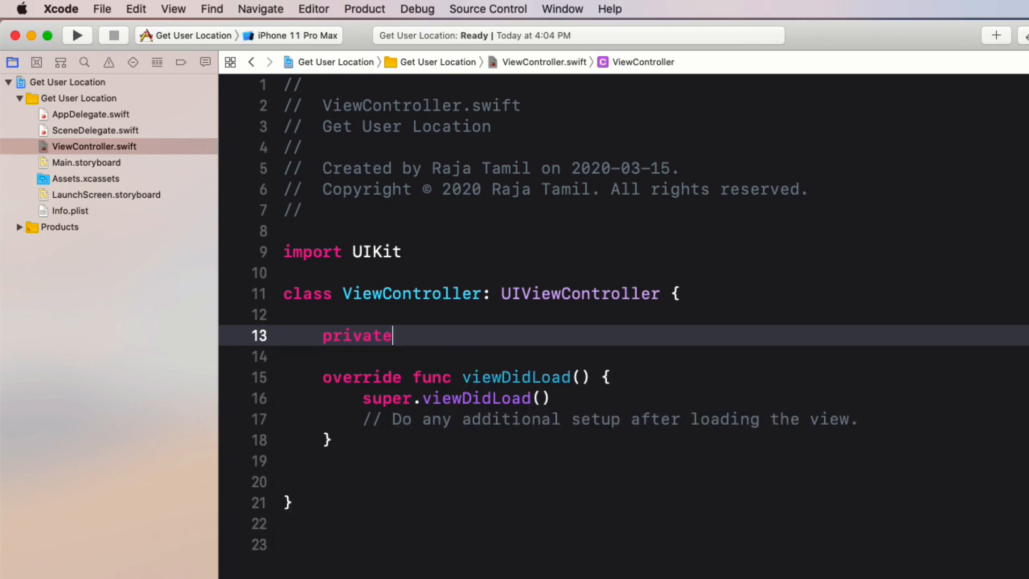
{"action": "type", "text": "var latLngLab"}
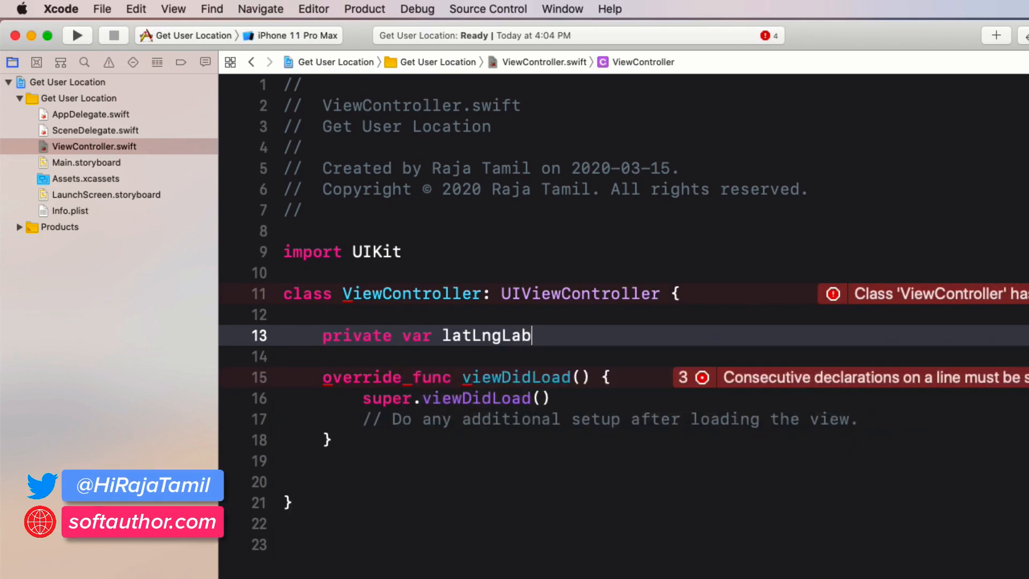
{"action": "type", "text": "el:"}
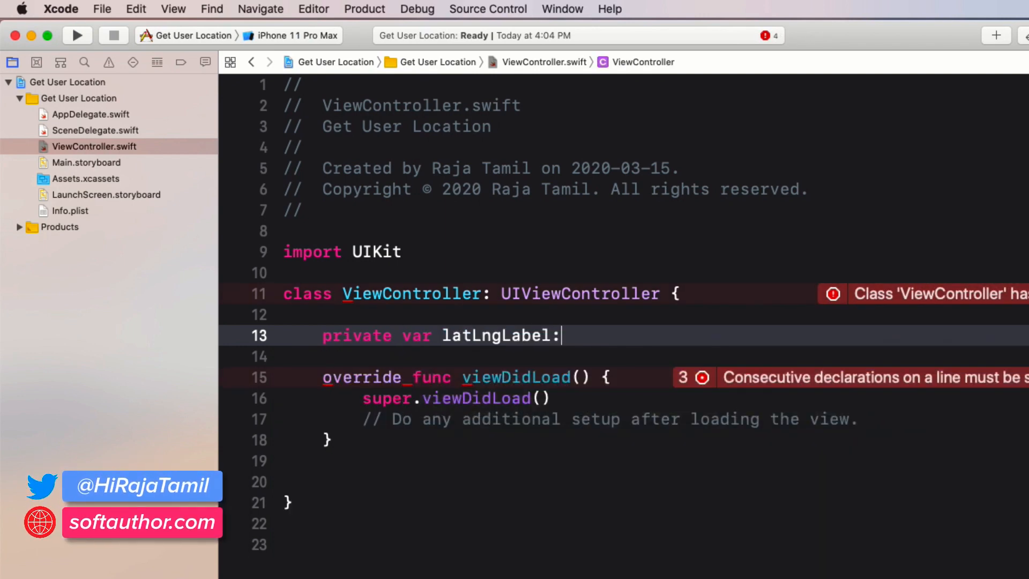
{"action": "type", "text": "UILabel ="}
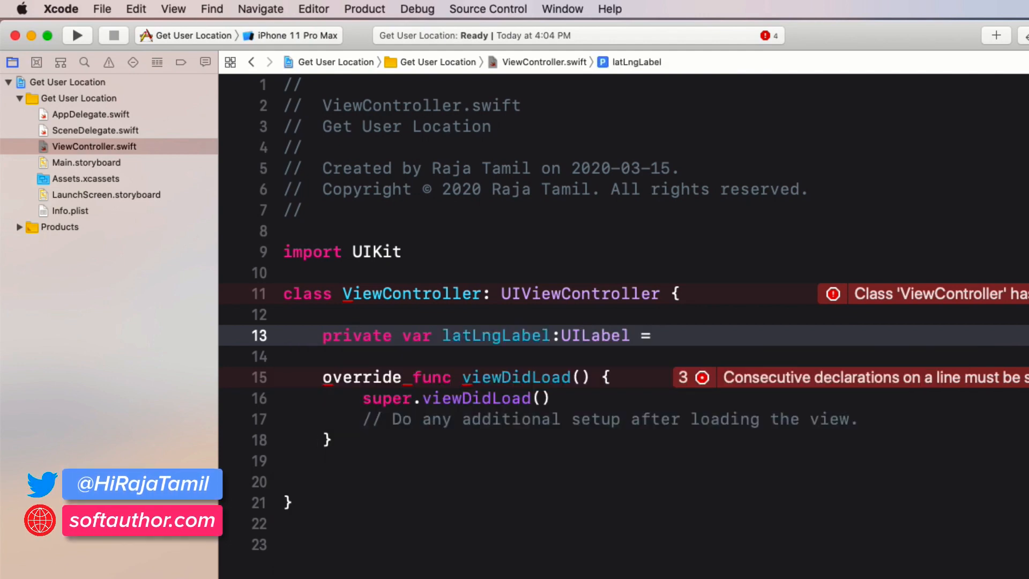
{"action": "type", "text": "{}"}
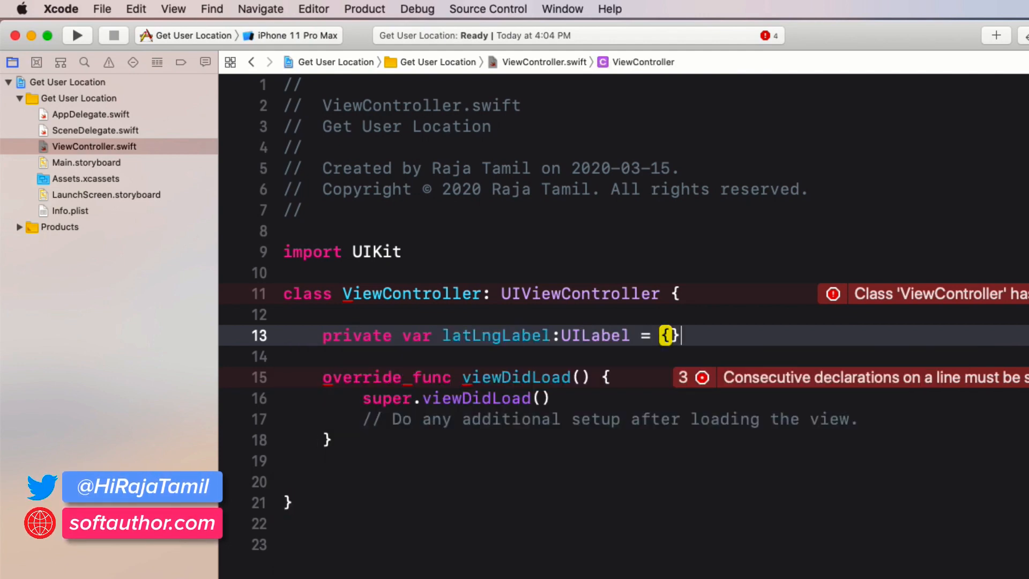
{"action": "key", "text": "enter"}
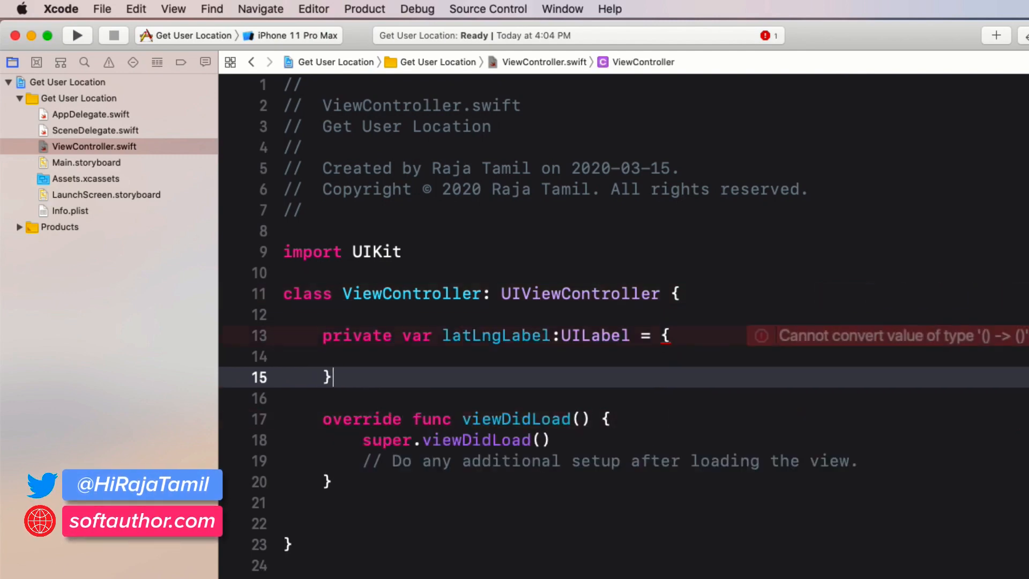
{"action": "type", "text": "()"}
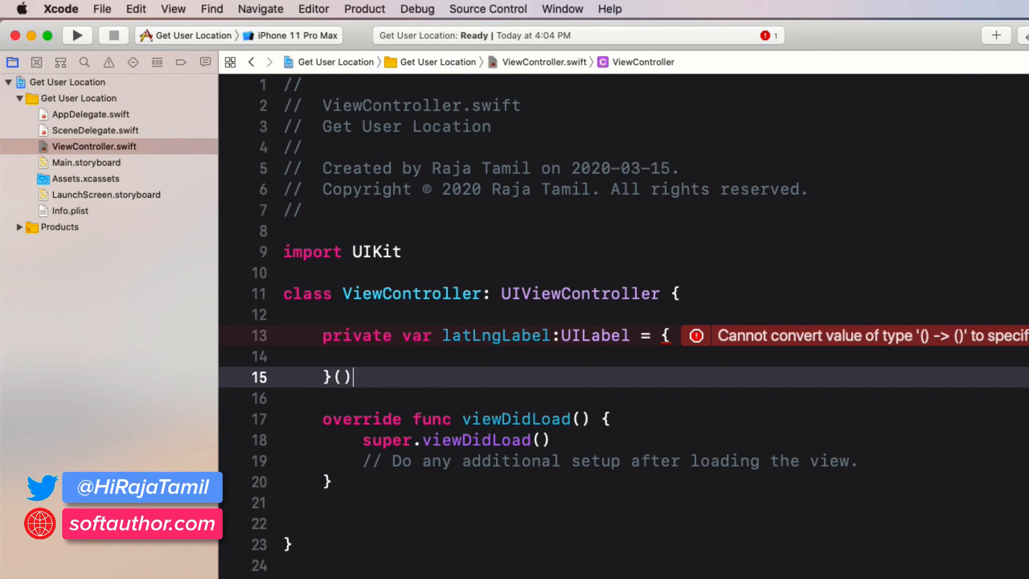
{"action": "type", "text": "let label ="}
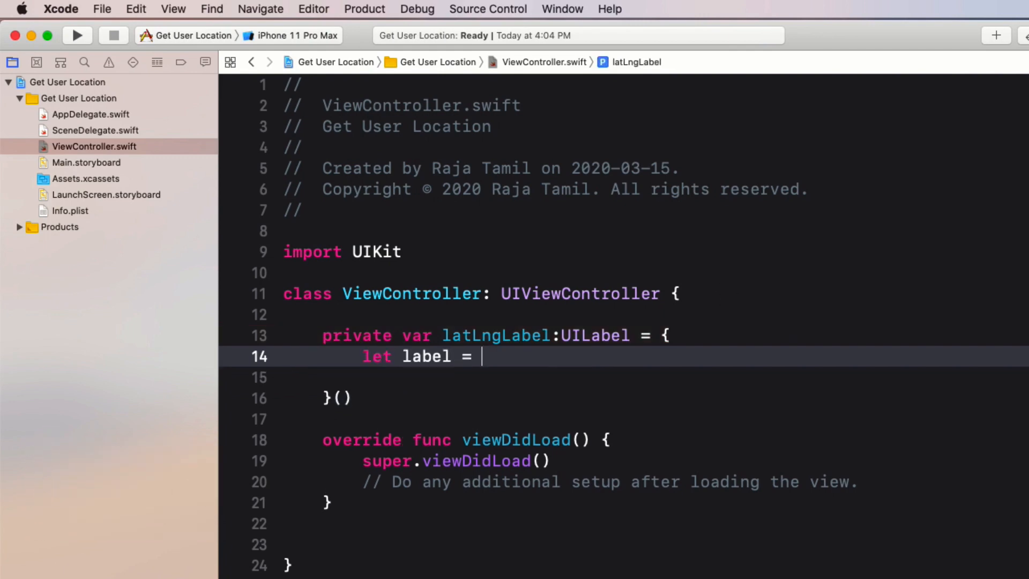
{"action": "type", "text": "UILabel()"}
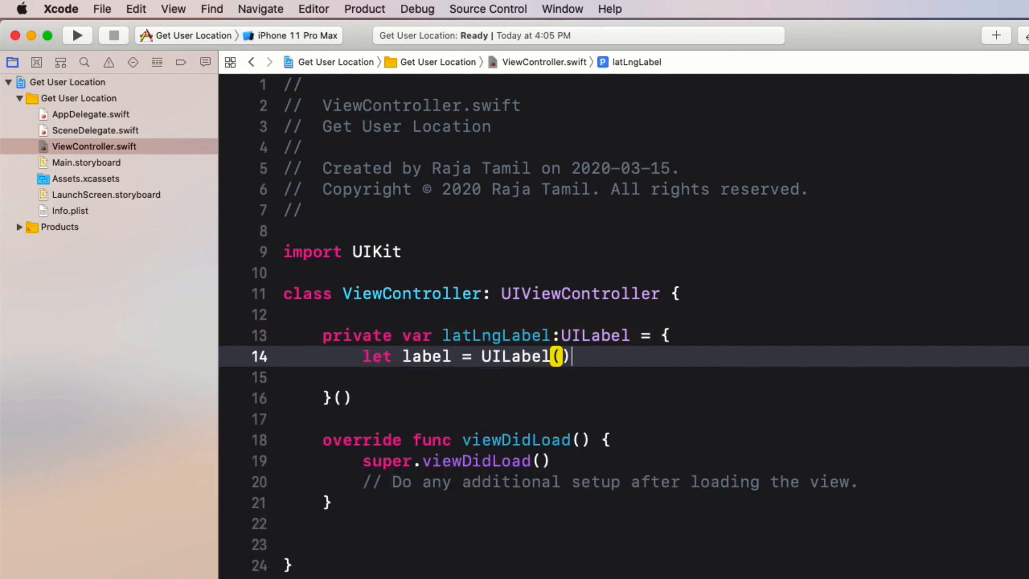
Give the label a systemFill background, numberOfLines 0, centred text, 26-point font, and return it
{"action": "type", "text": "label.backgroundColor ="}
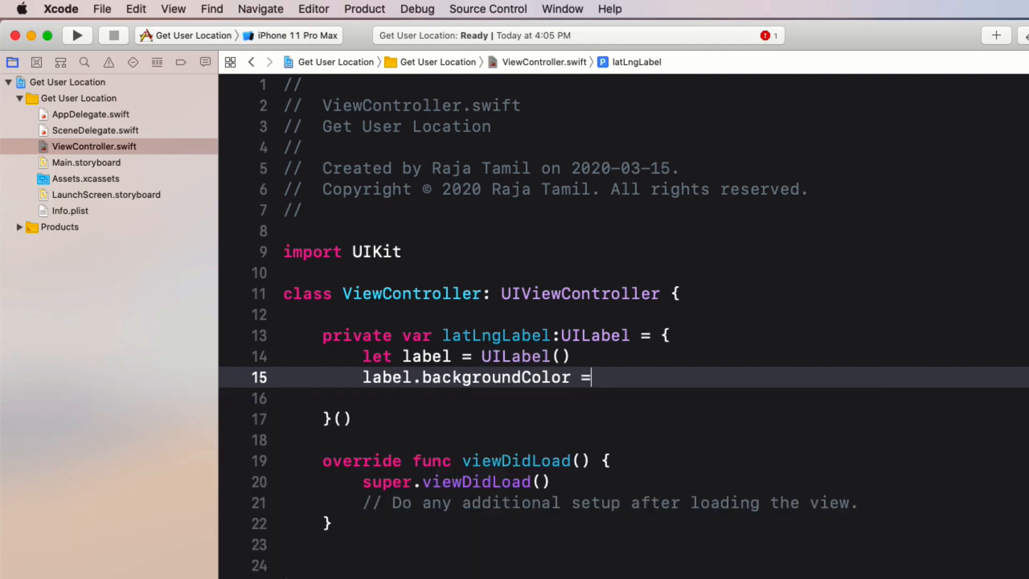
{"action": "type", "text": ".systemFill"}
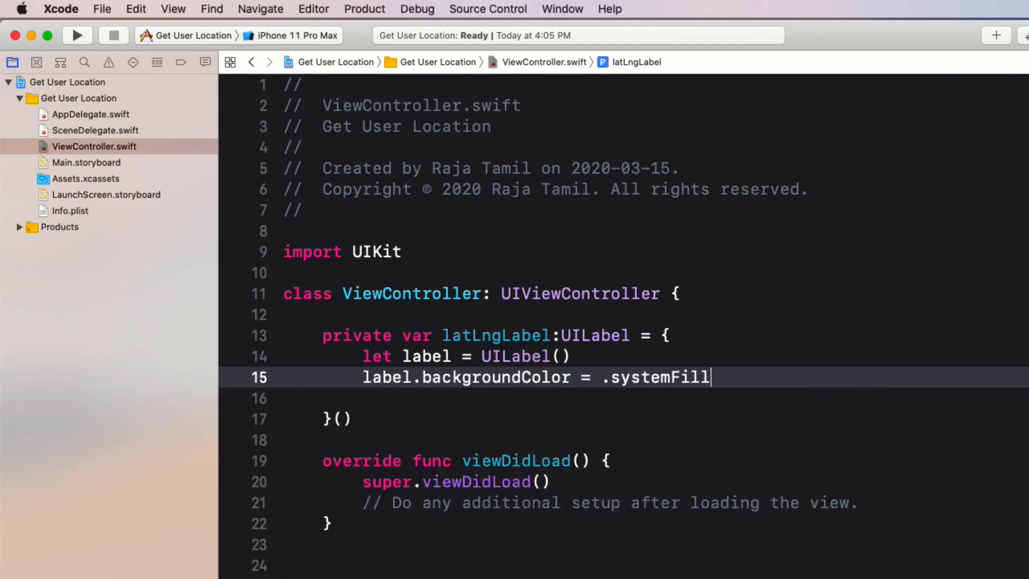
{"action": "type", "text": "label.numberOfLines = 0"}
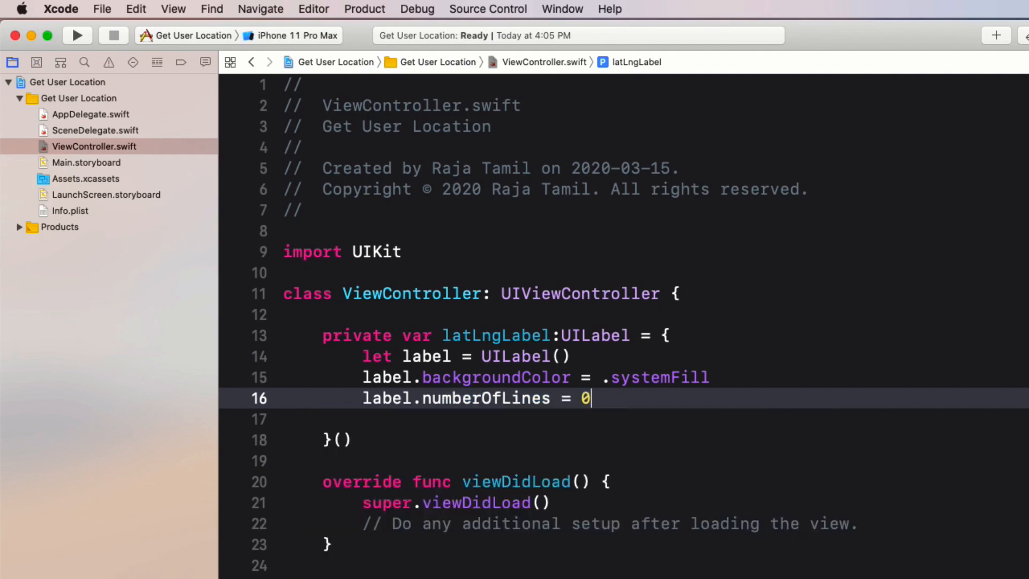
{"action": "key", "text": "Return"}
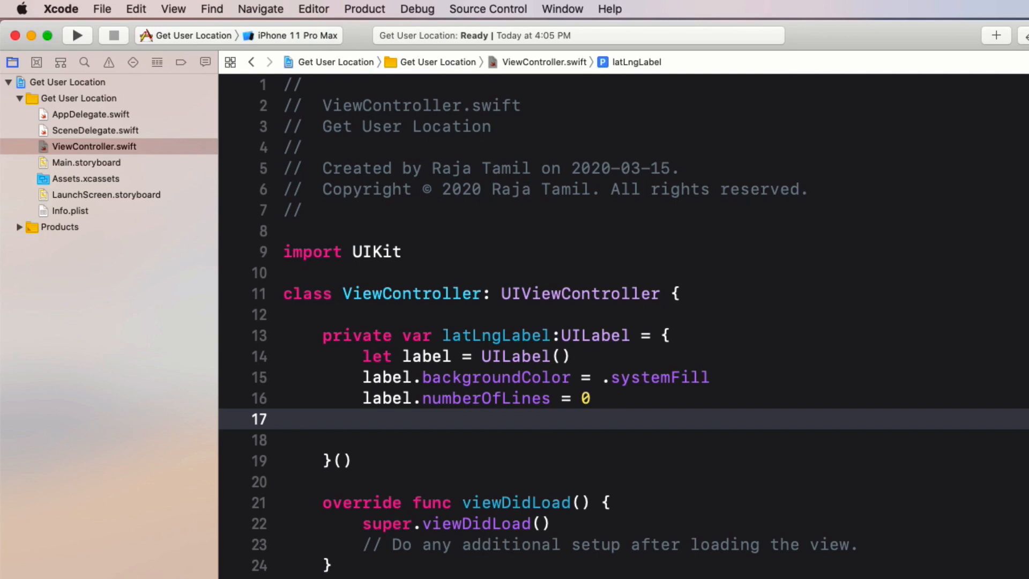
{"action": "type", "text": "label.textAlignment"}
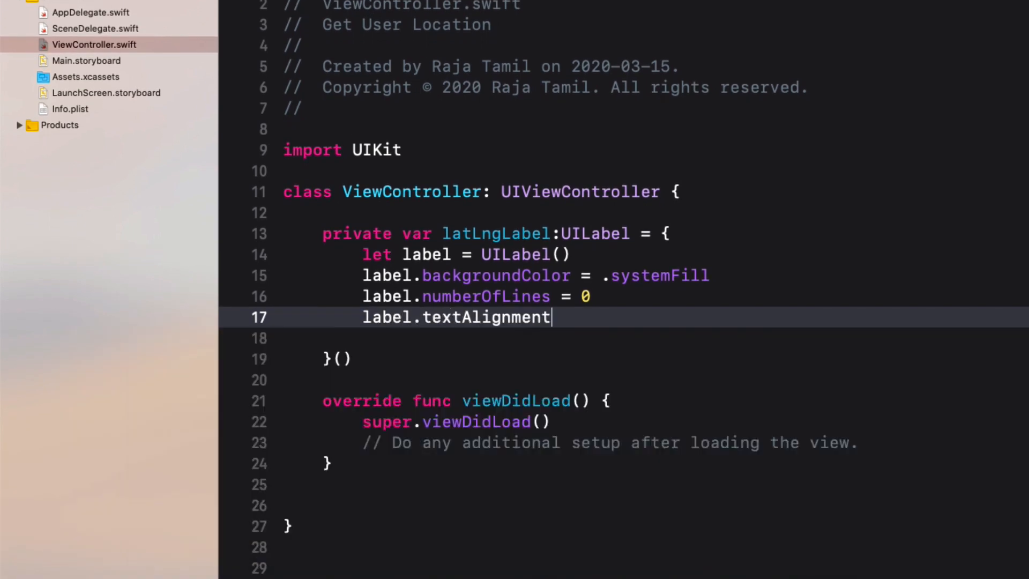
{"action": "type", "text": "= .center"}
{"action": "type", "text": "reutrn"}
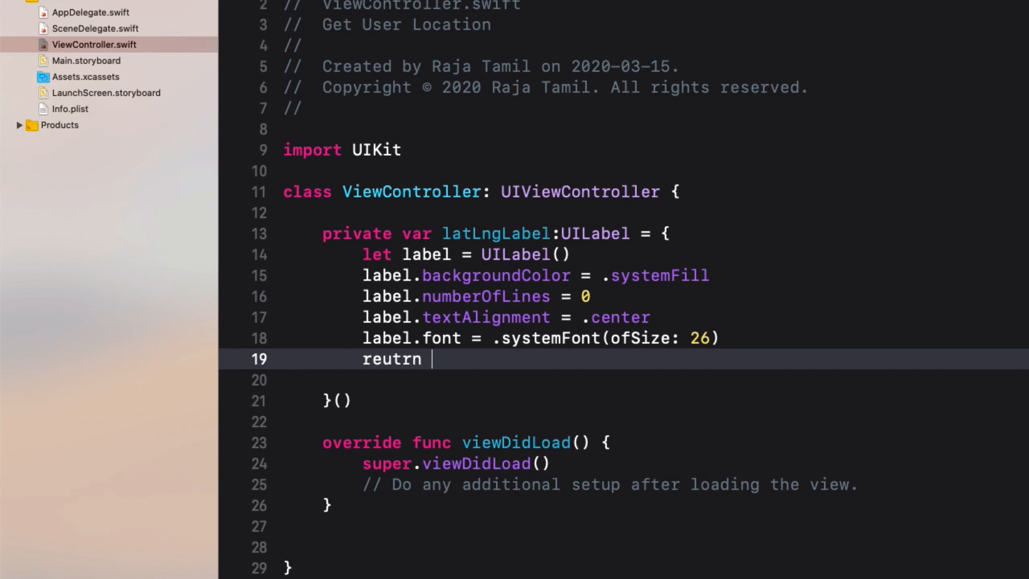
{"action": "type", "text": "return l"}
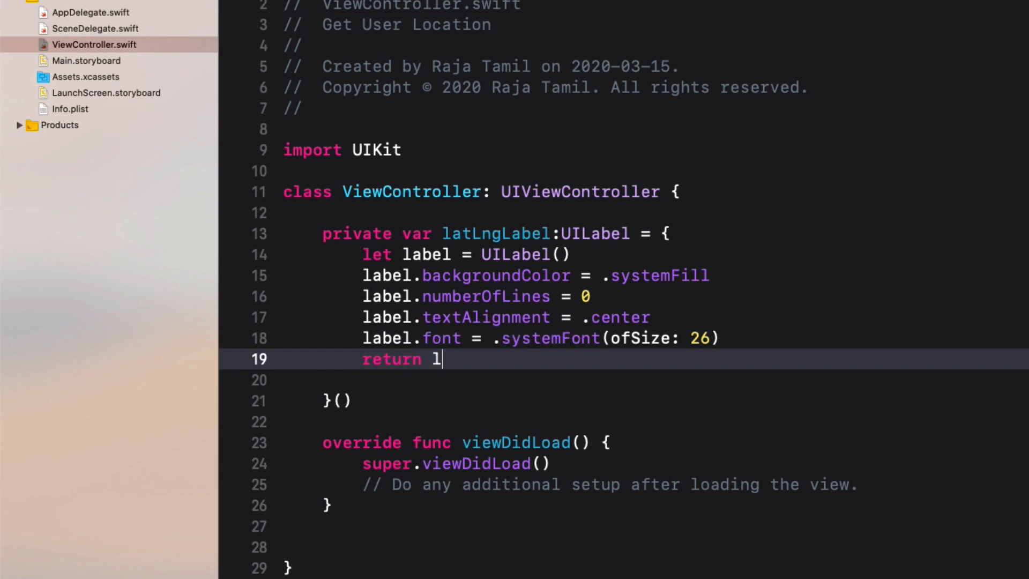
{"action": "type", "text": "abel"}
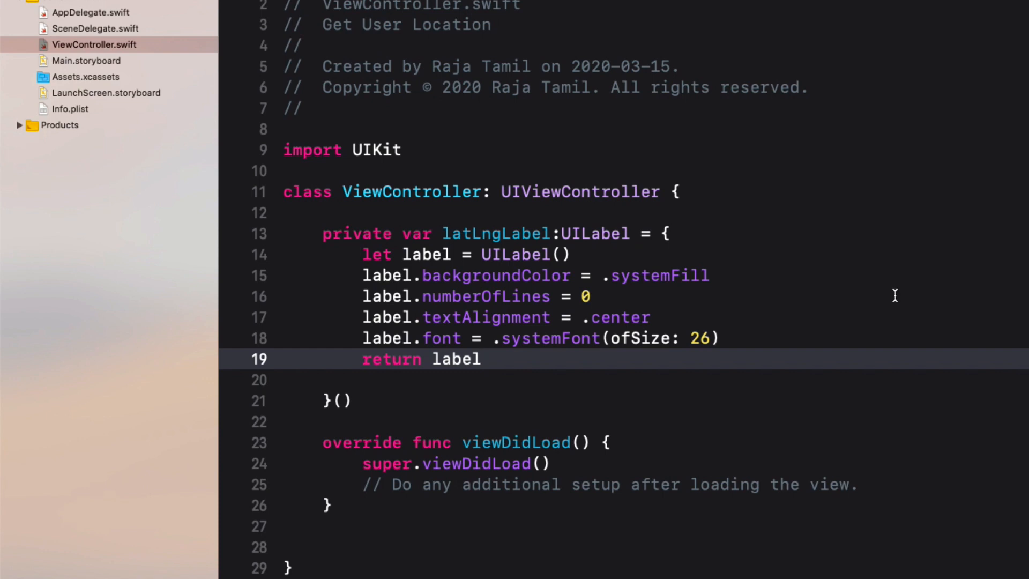
Set latLngLabel.frame to CGRect(x: 20, centred y, width: bounds.width - 40, height: 100) in viewDidLoad
{"action": "scroll", "scroll_direction": "down", "scroll_amount": 3}
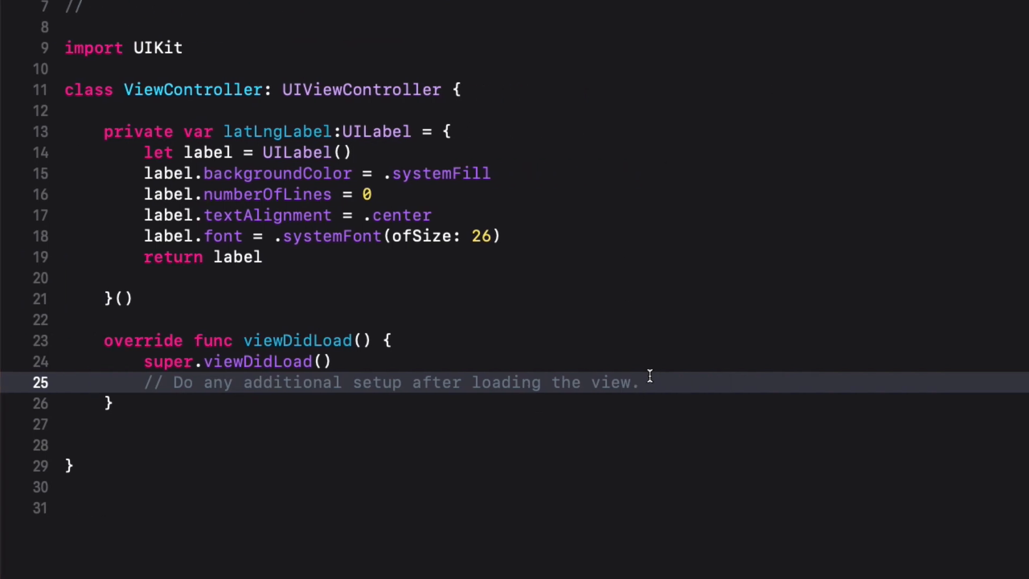
{"action": "type", "text": "latLngLabel.frame ="}
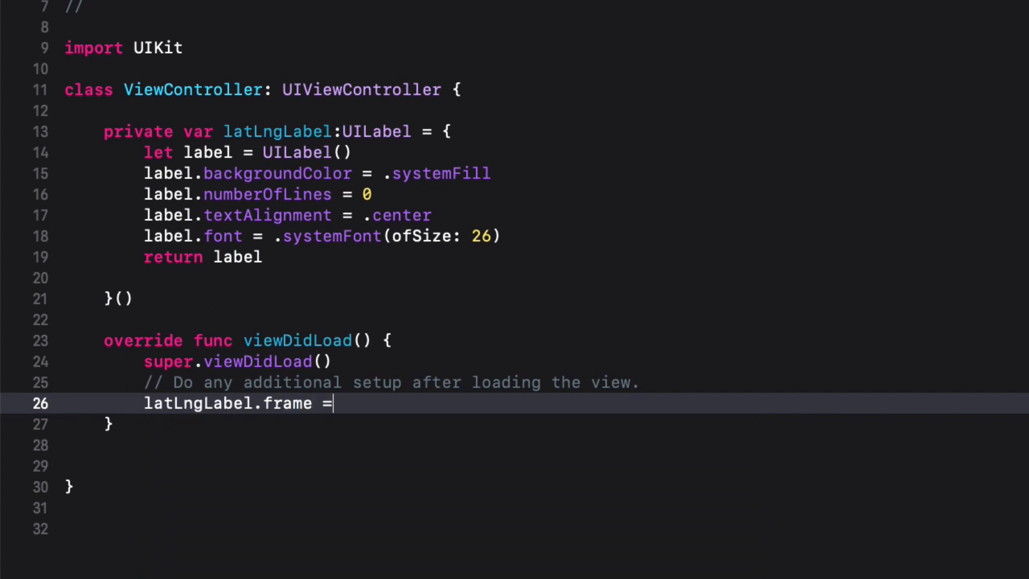
{"action": "type", "text": "CGRect"}
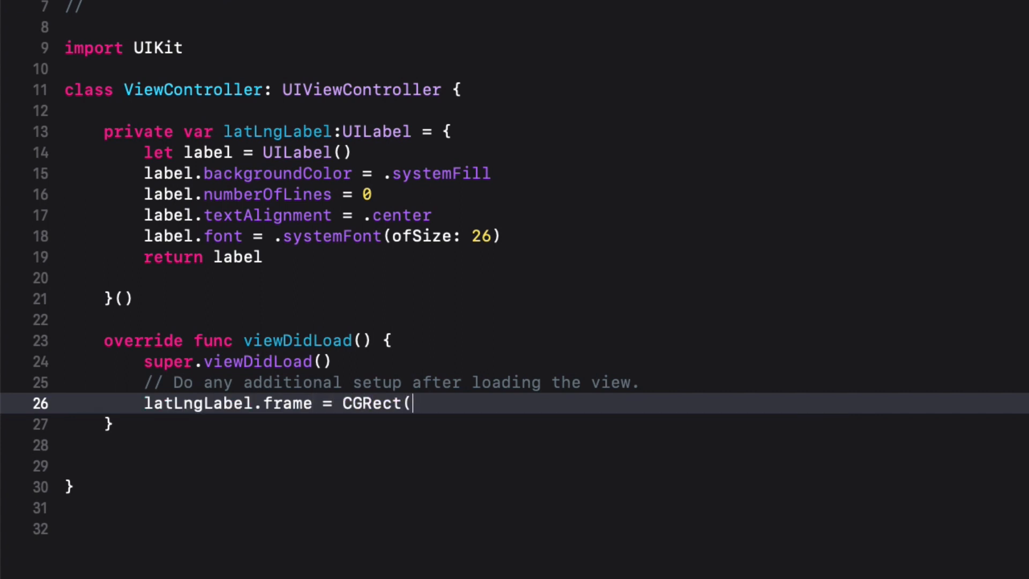
{"action": "type", "text": "("}
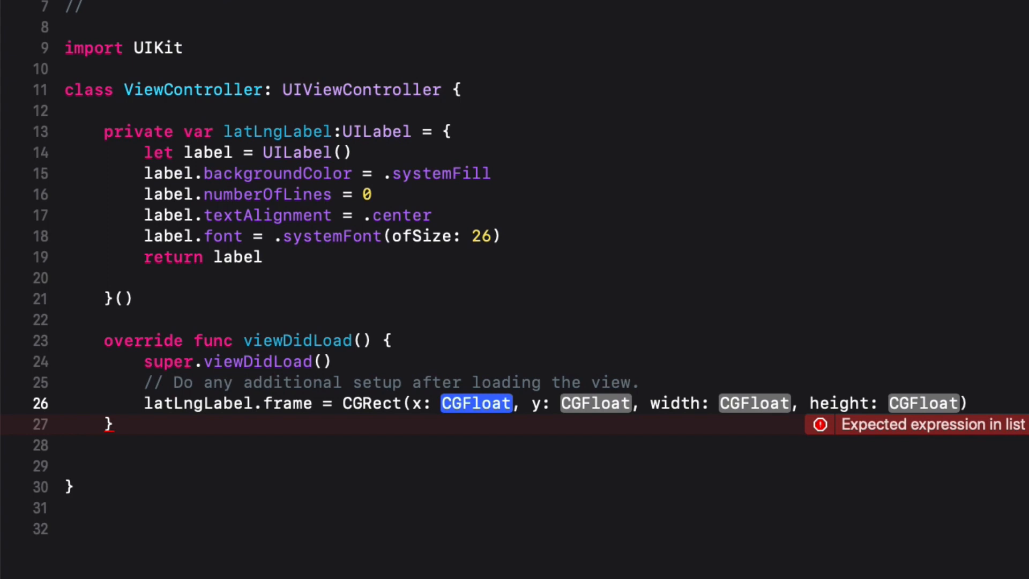
{"action": "type", "text": "view.bounds.width -"}
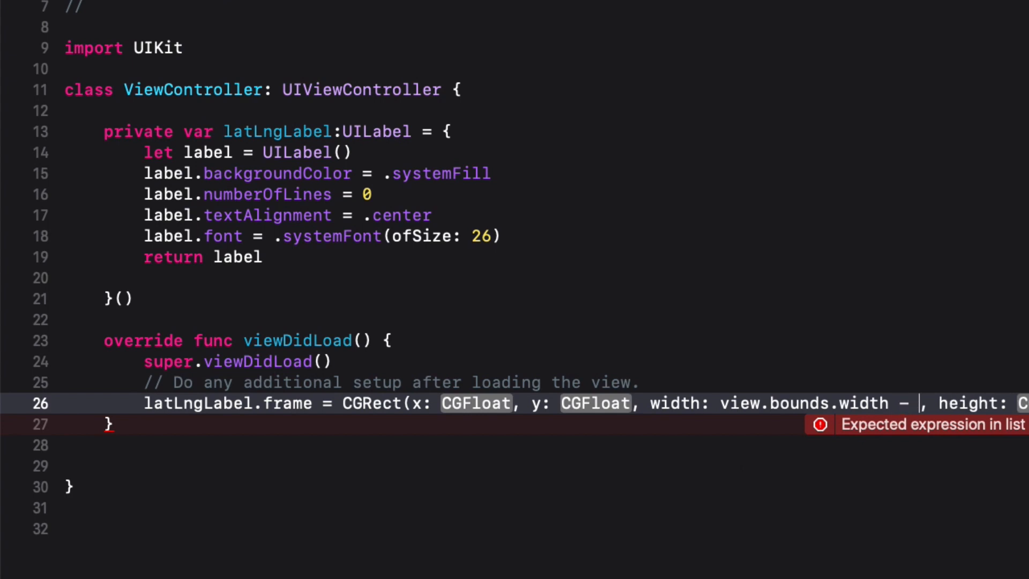
{"action": "type", "text": "40"}
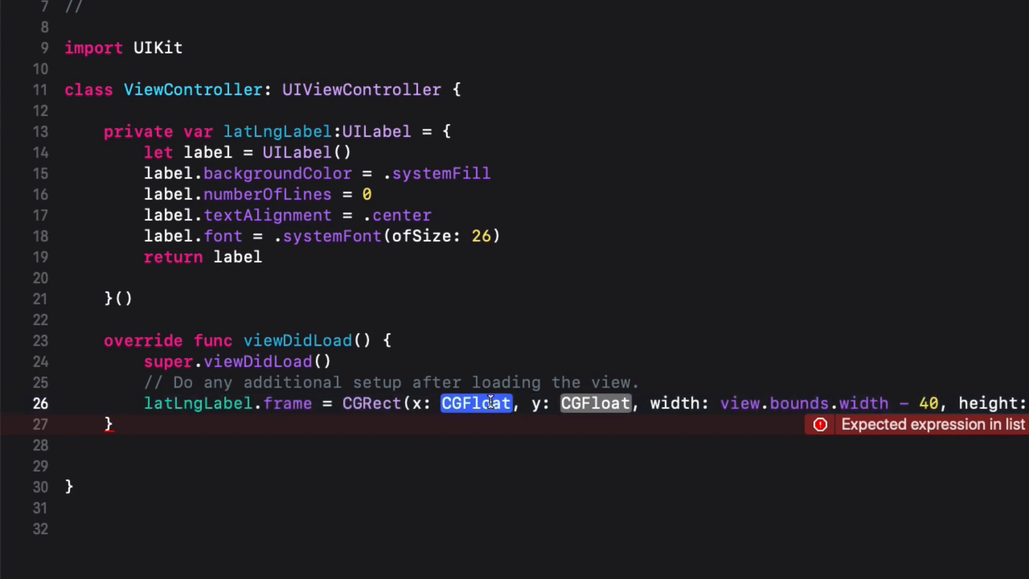
{"action": "type", "text": "20"}
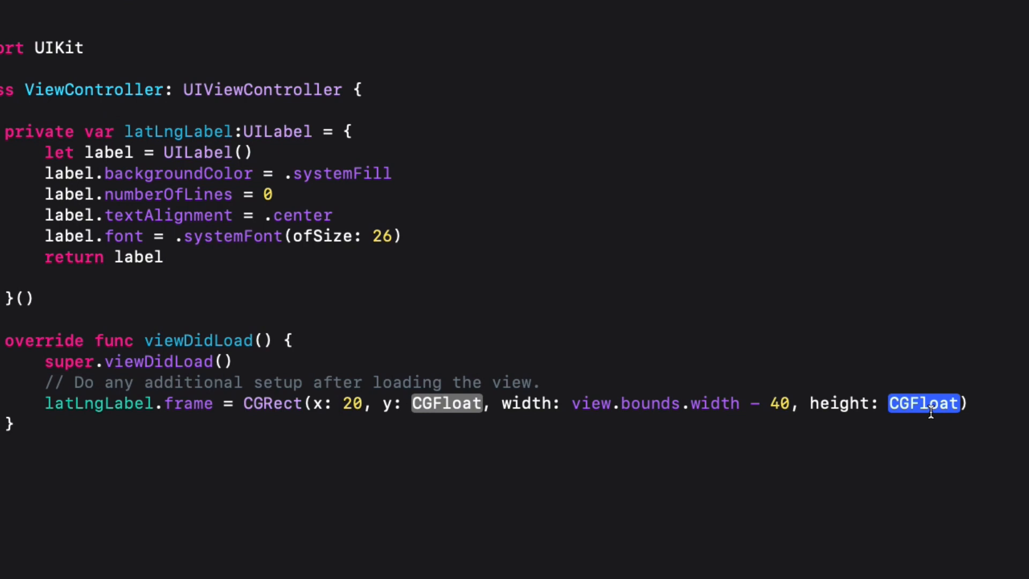
{"action": "type", "text": "100"}
{"action": "type", "text": "view.addSubview(latLngLabel"}
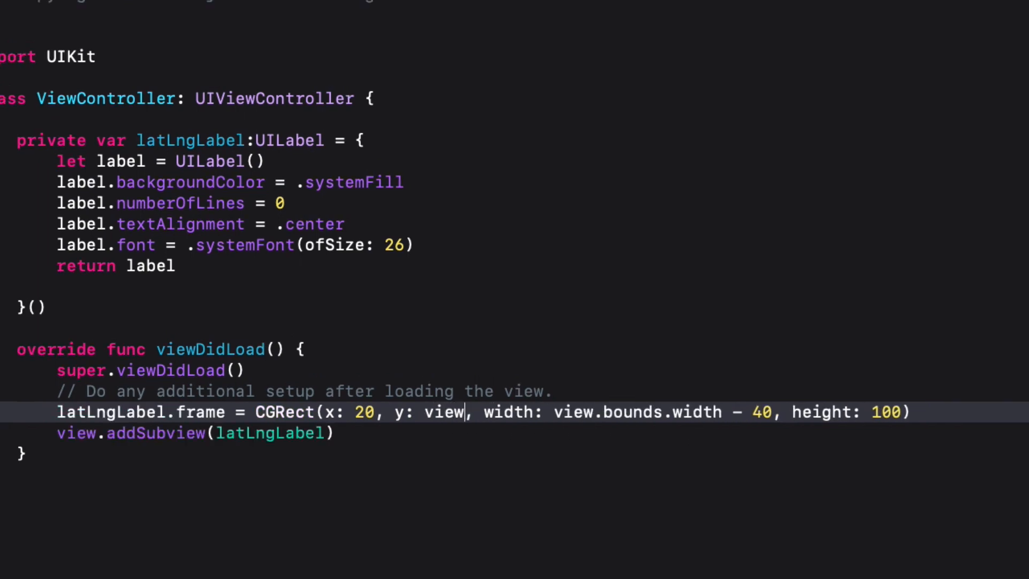
{"action": "type", "text": "bounds.height / 2 - 50"}
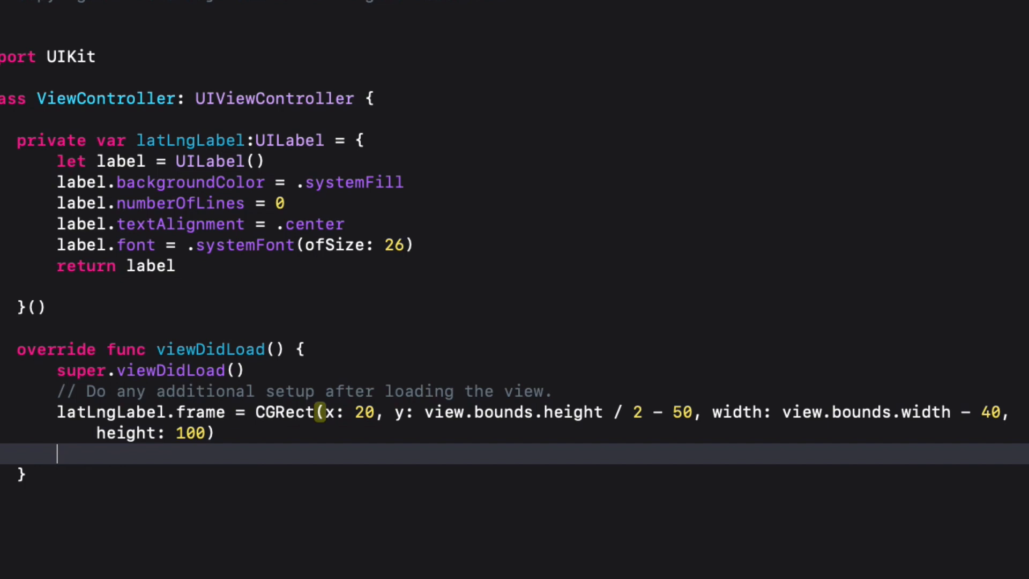
{"action": "type", "text": "view.addSubview(lat"}
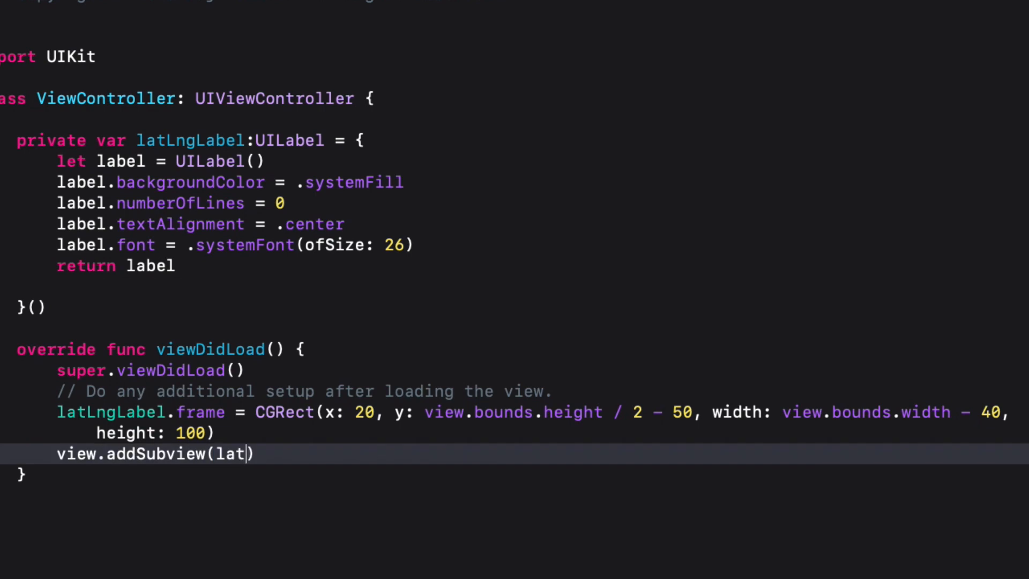
Complete view.addSubview(latLngLabel) and open Info.plist
{"action": "type", "text": "LngLabel"}
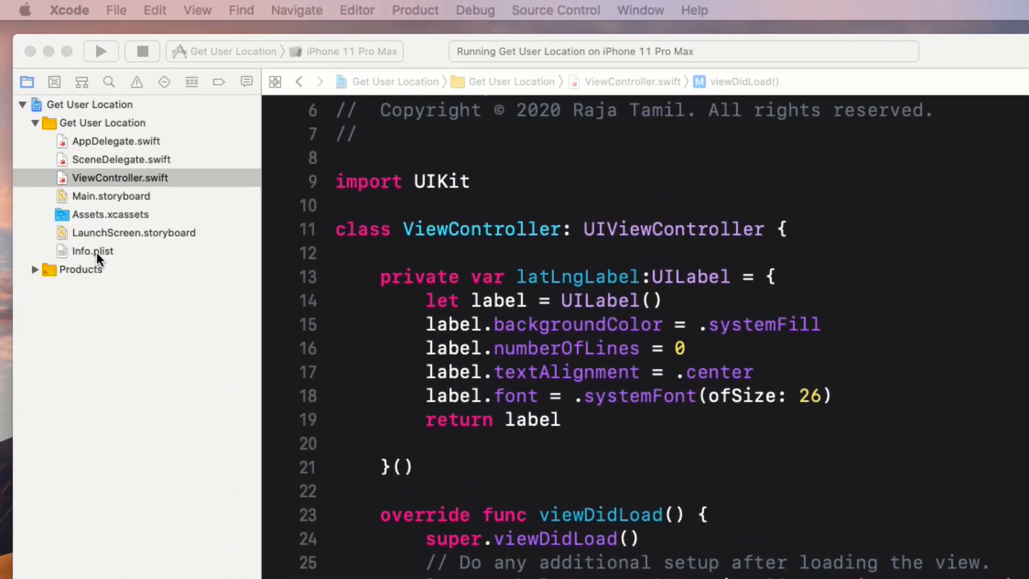
{"action": "left_click", "coordinate": [91, 251]}
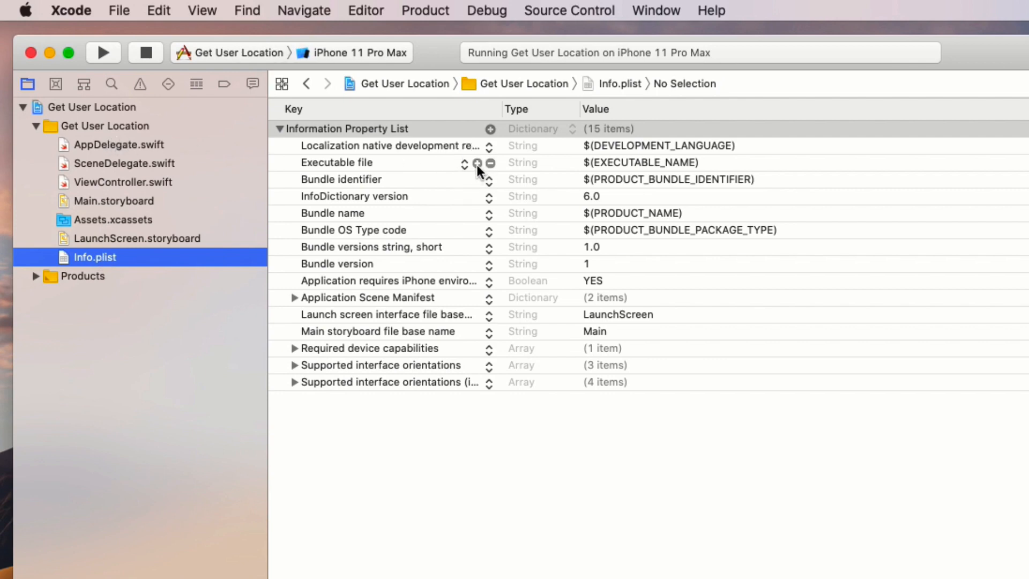
Add the 'Location Always and When In Use' and 'Location When In Use' usage description keys
{"action": "left_click", "coordinate": [490, 162]}
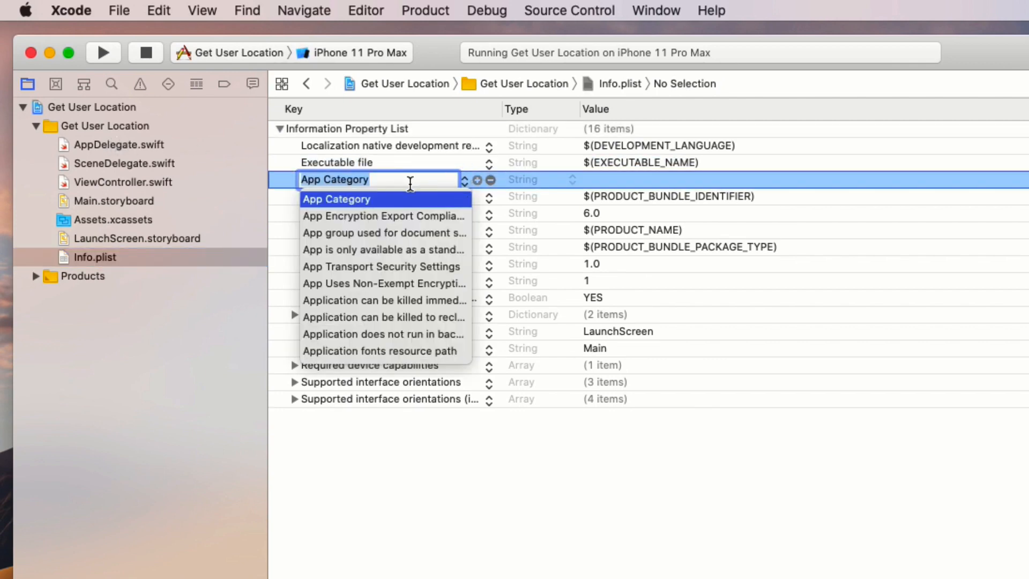
{"action": "scroll", "scroll_direction": "down", "scroll_amount": 3}
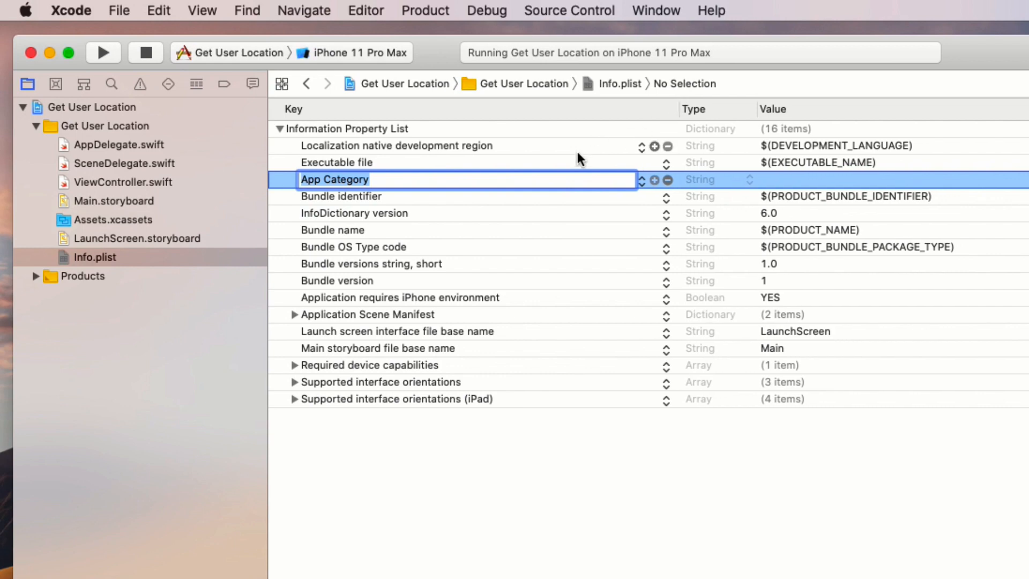
{"action": "left_click", "coordinate": [466, 179]}
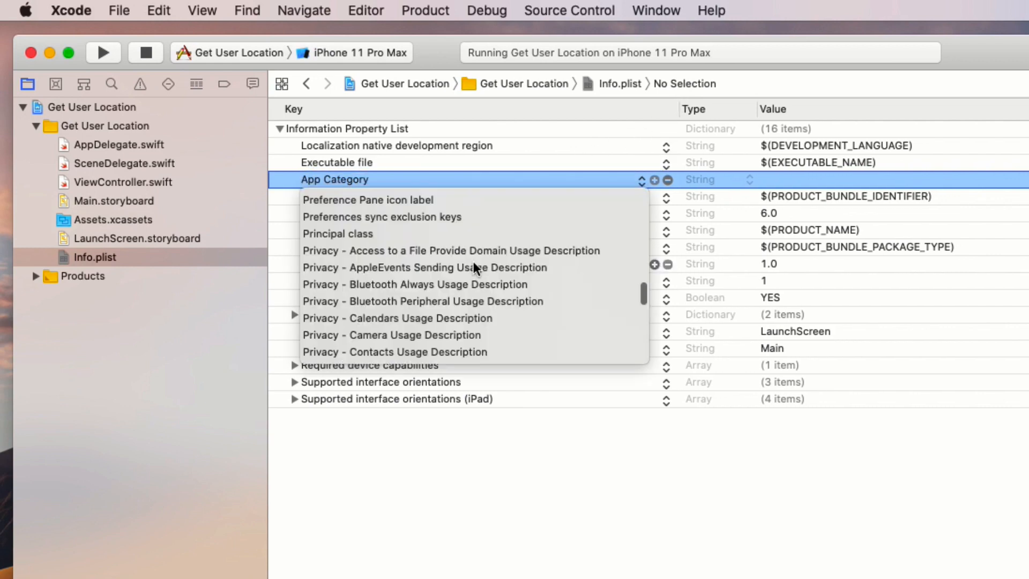
{"action": "scroll", "scroll_direction": "down", "scroll_amount": 3}
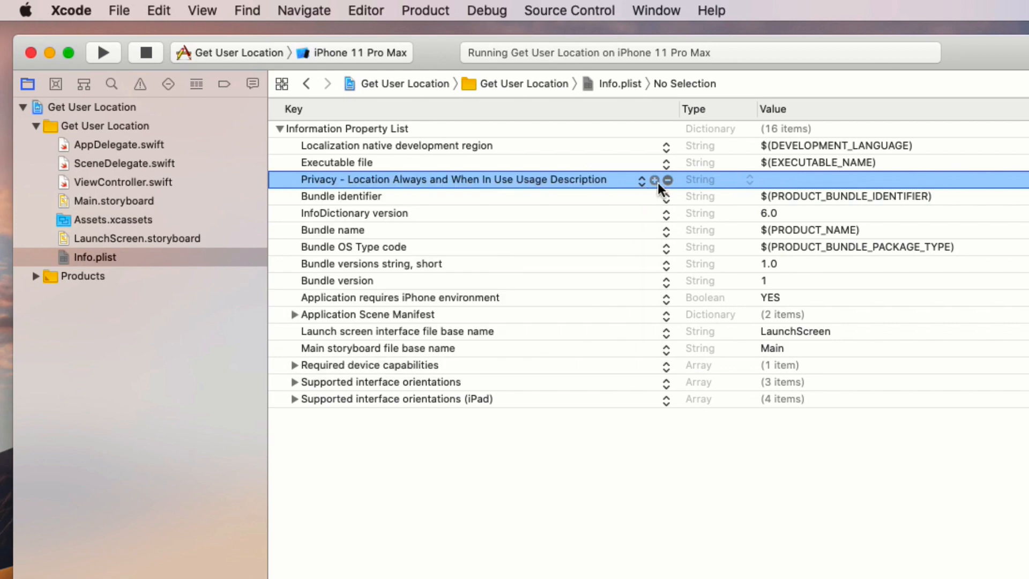
{"action": "left_click", "coordinate": [653, 179]}
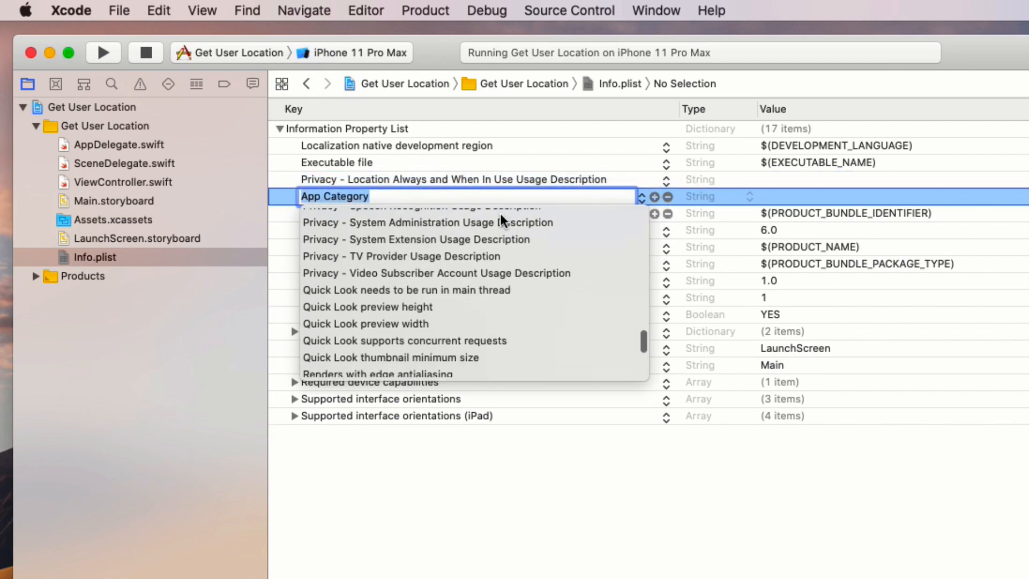
{"action": "scroll", "scroll_direction": "down", "scroll_amount": 3}
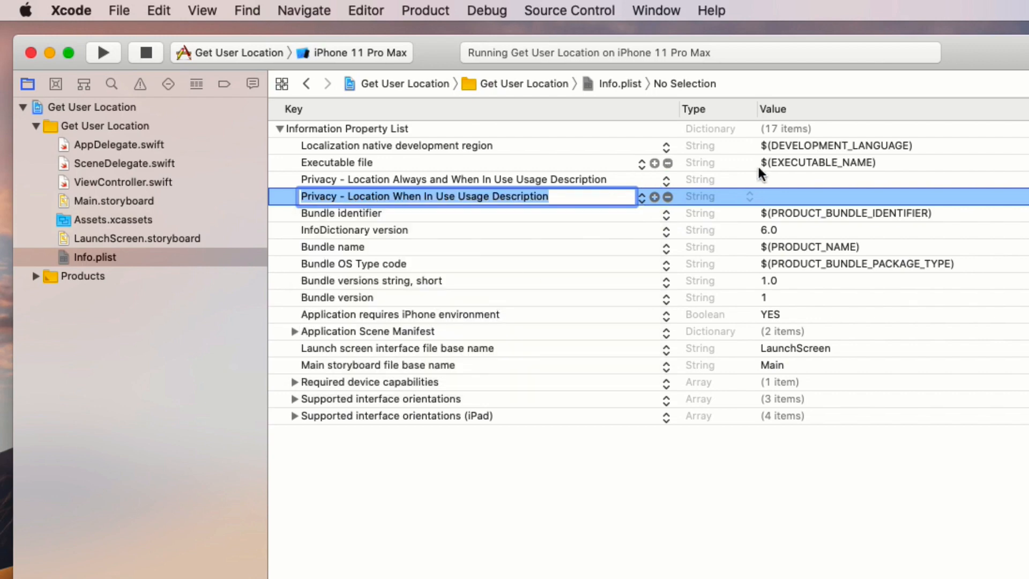
Set the Always key's value to 'Your location is shared to the admin for efficient purposes'
{"action": "left_click", "coordinate": [853, 196]}
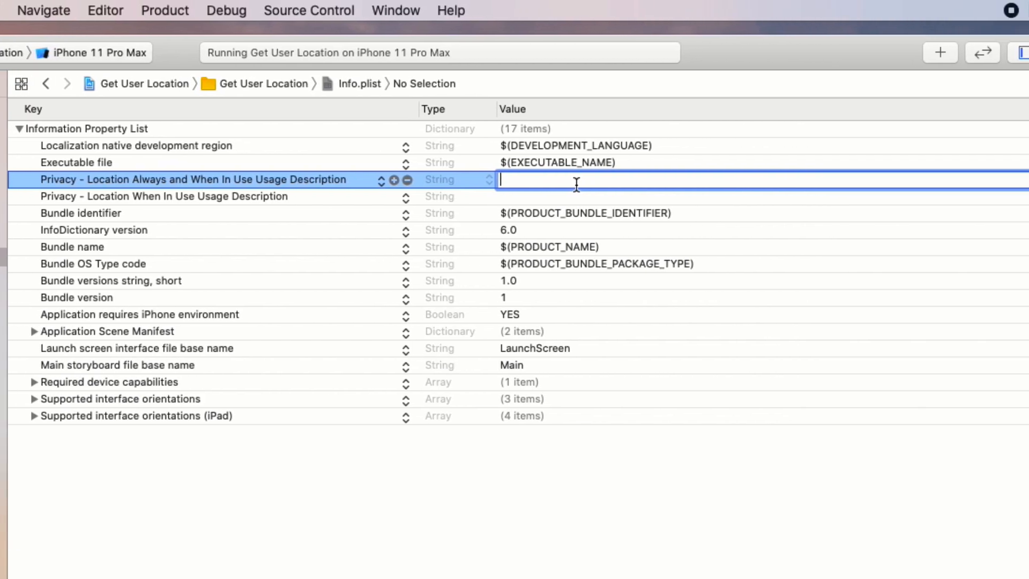
{"action": "type", "text": "Your location is shared to the admin for efficient purposes"}
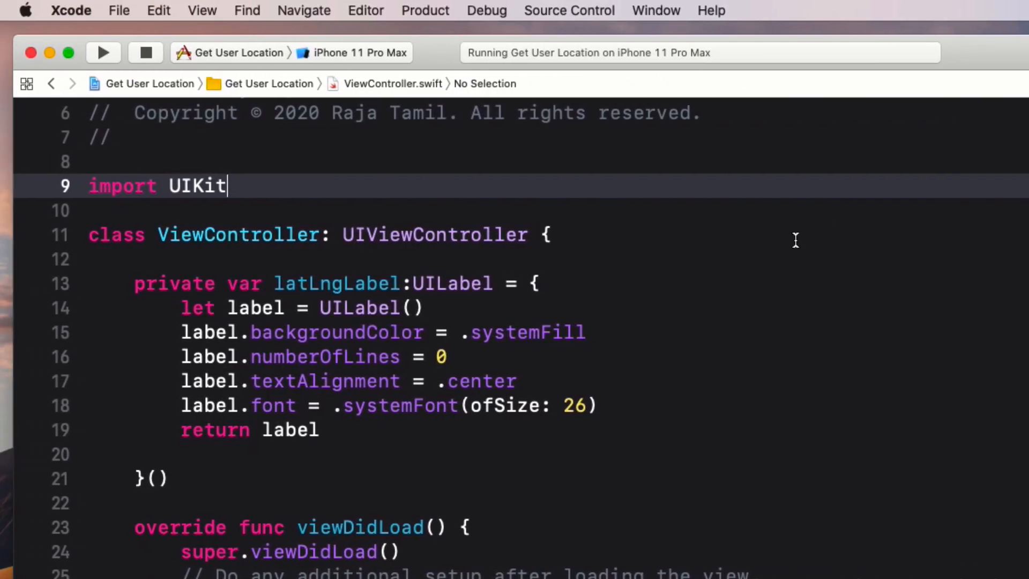
Import CoreLocation and declare private var locationManager: CLLocationManager?
{"action": "type", "text": "import CoreLocation"}
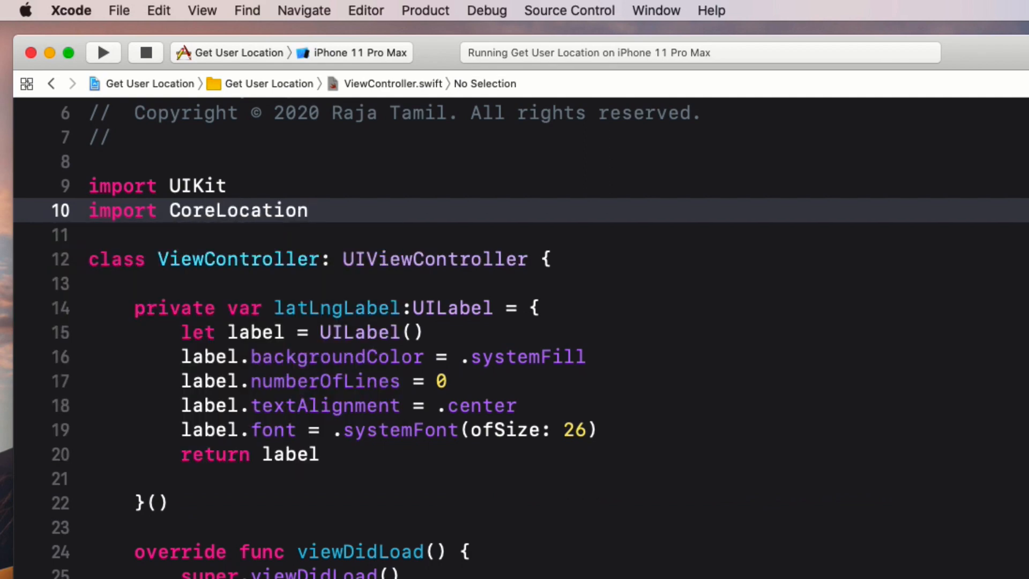
{"action": "left_click", "coordinate": [309, 210]}
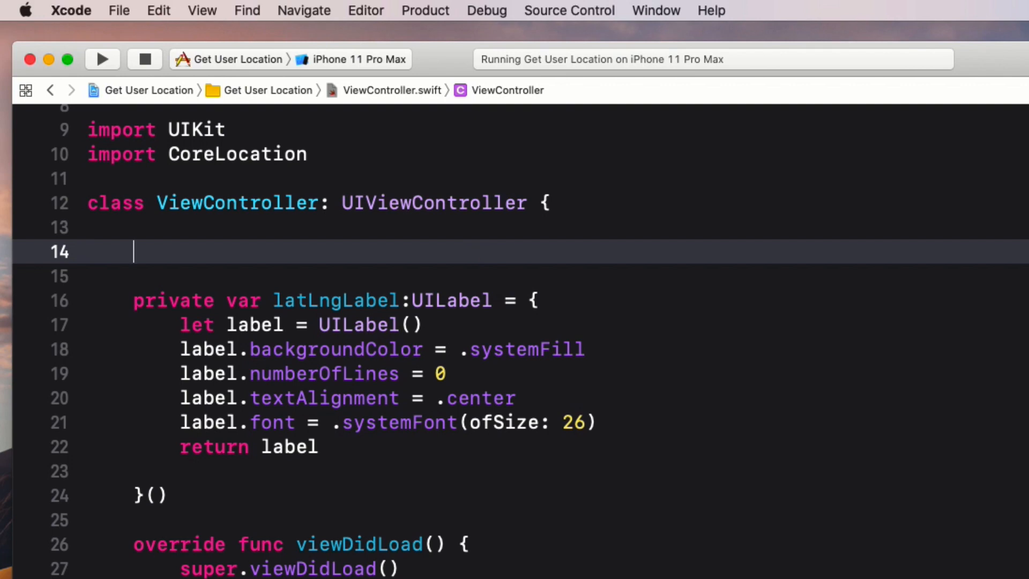
{"action": "type", "text": "private"}
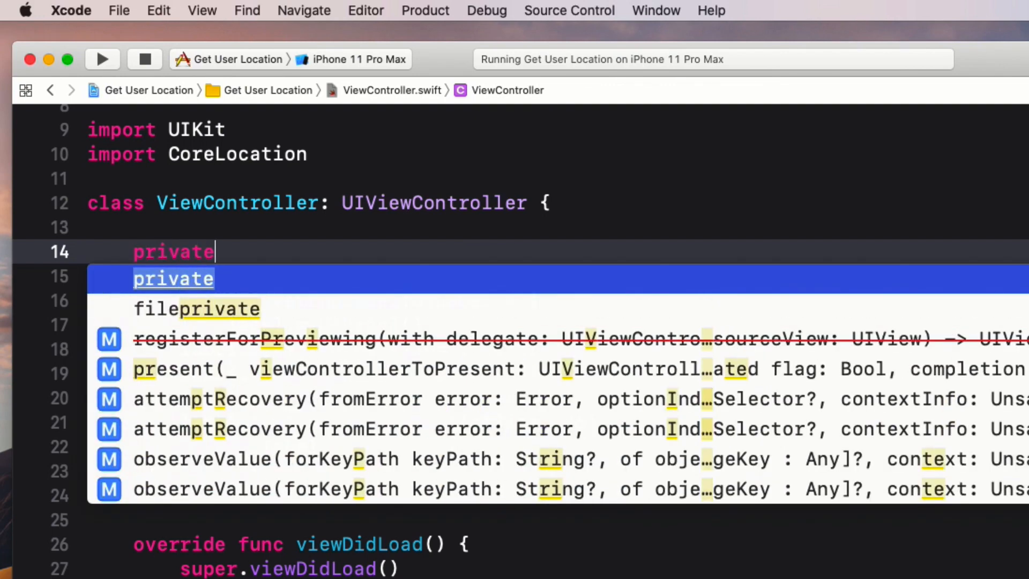
{"action": "type", "text": "var locati"}
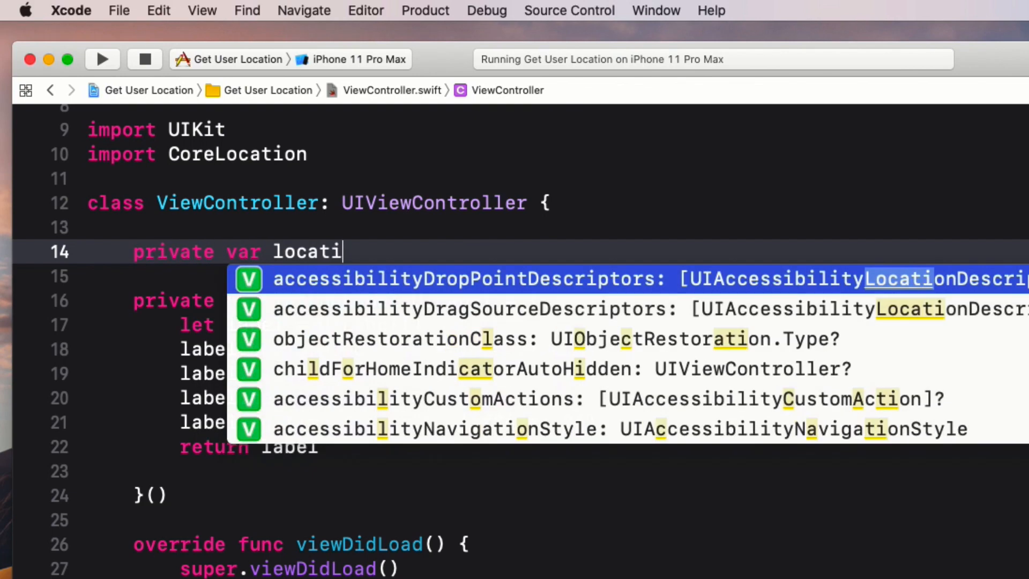
{"action": "type", "text": "onManager:CLLocationManager"}
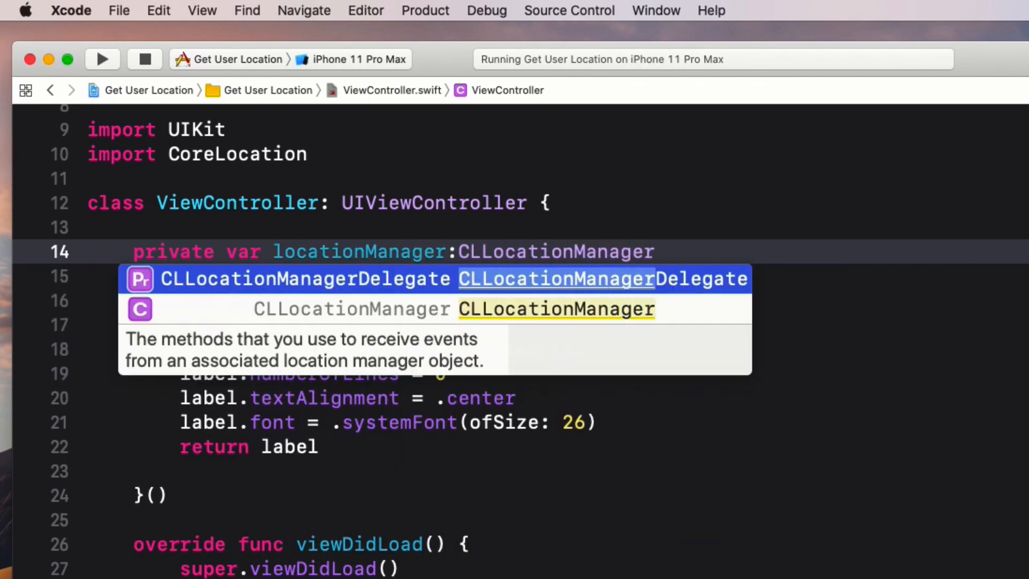
{"action": "type", "text": "?"}
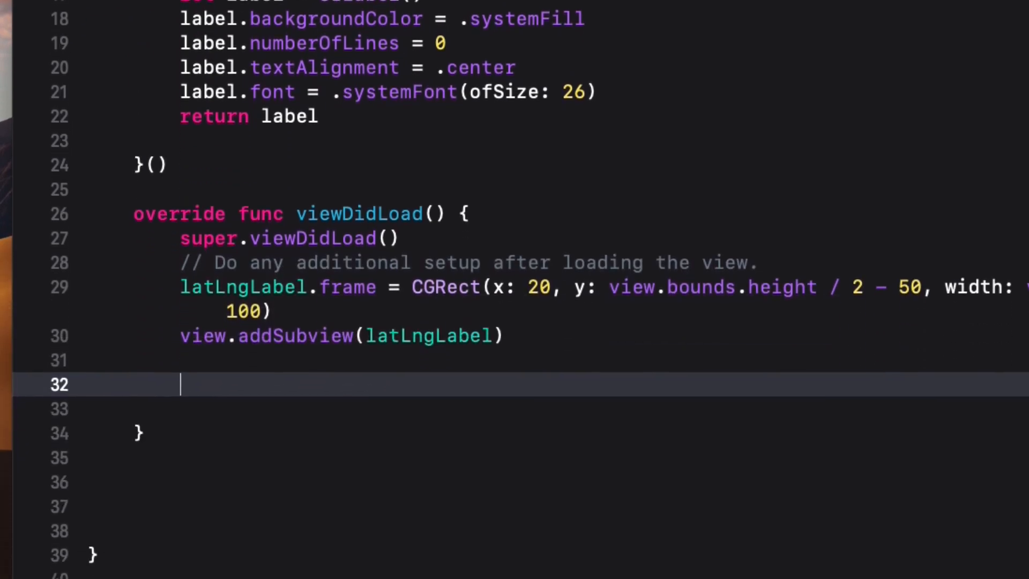
Create the location manager, request always authorization and call startUpdatingLocation() in viewDidLoad
{"action": "type", "text": "locationManager = CLLocationManager("}
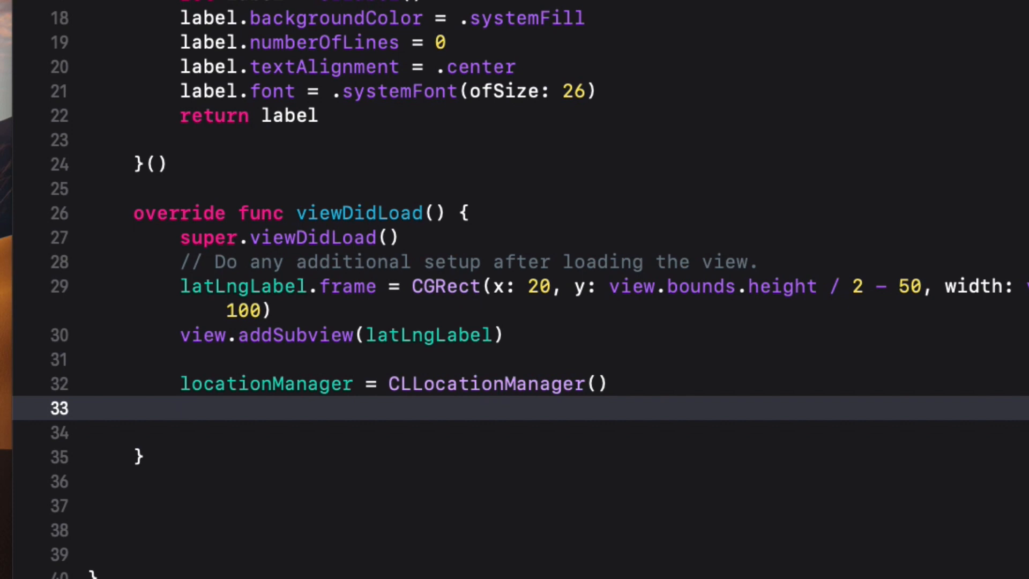
{"action": "type", "text": "locati"}
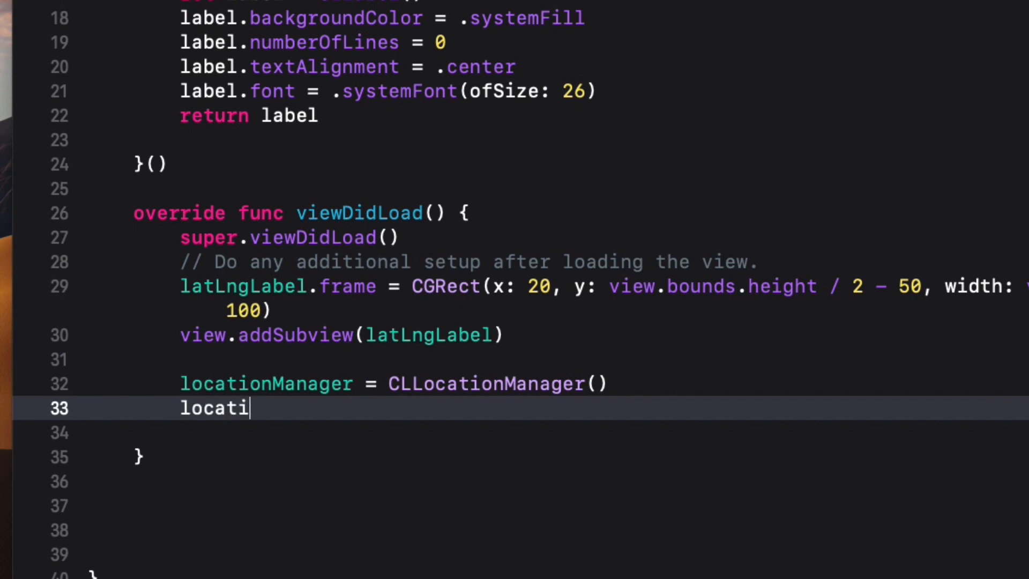
{"action": "type", "text": "onManager."}
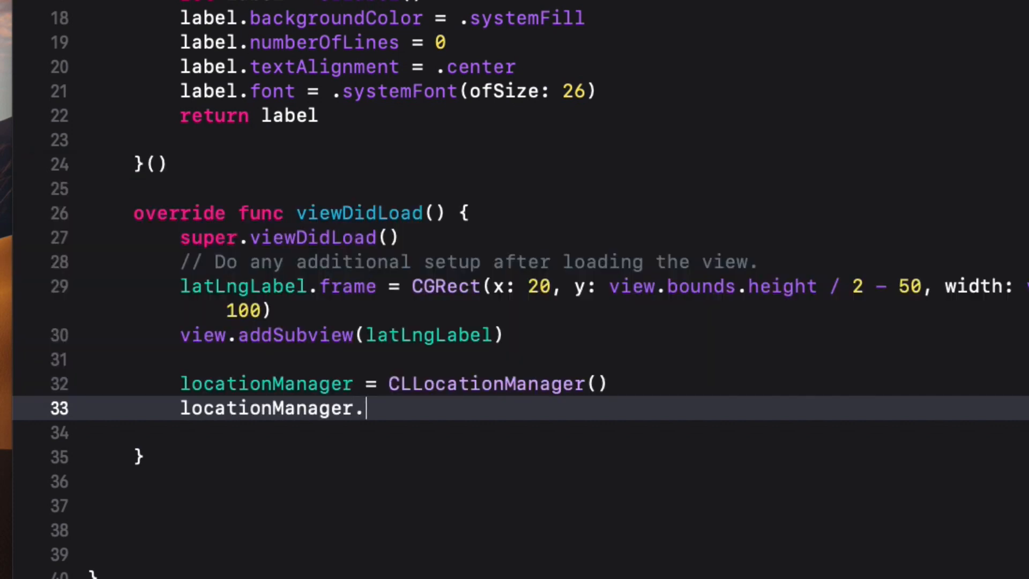
{"action": "type", "text": "?.requestAlwaysAuthorization()"}
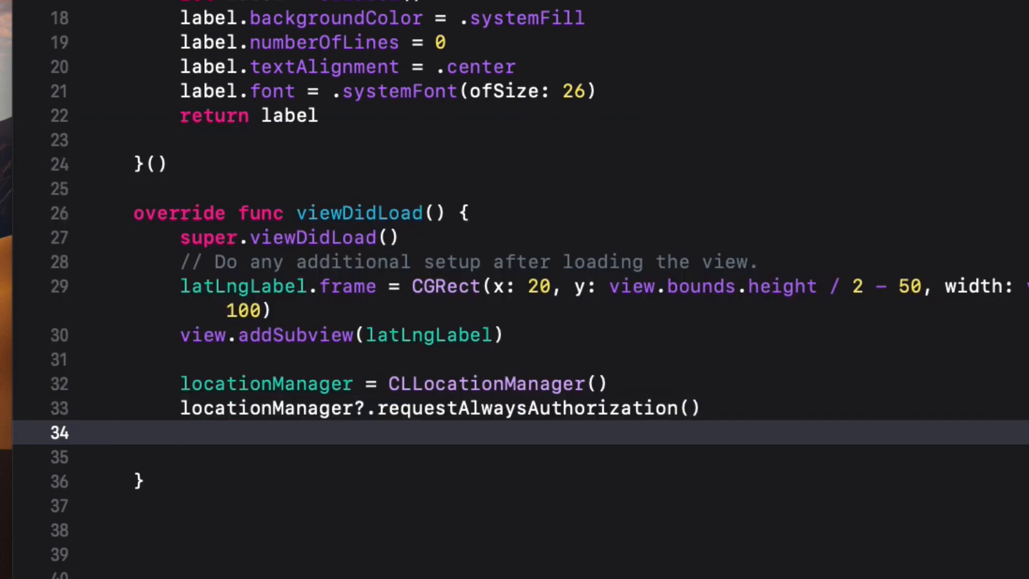
{"action": "type", "text": "l"}
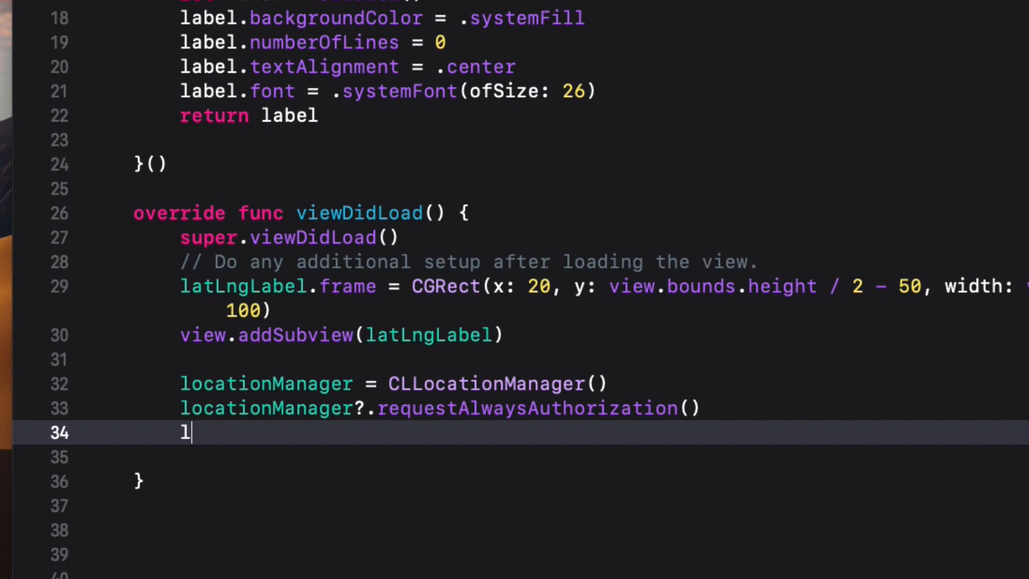
{"action": "type", "text": "ocationManager."}
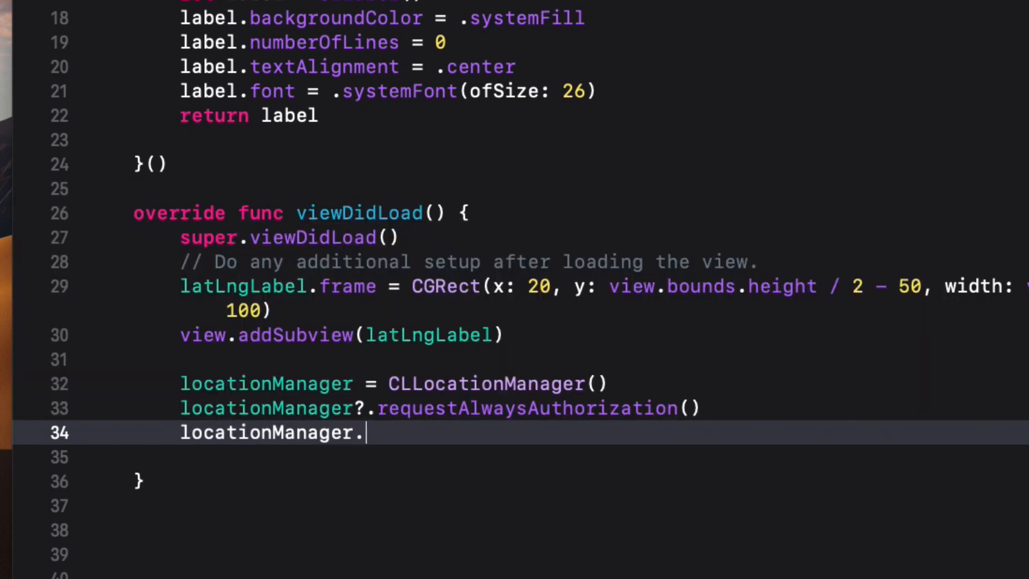
{"action": "type", "text": "start"}
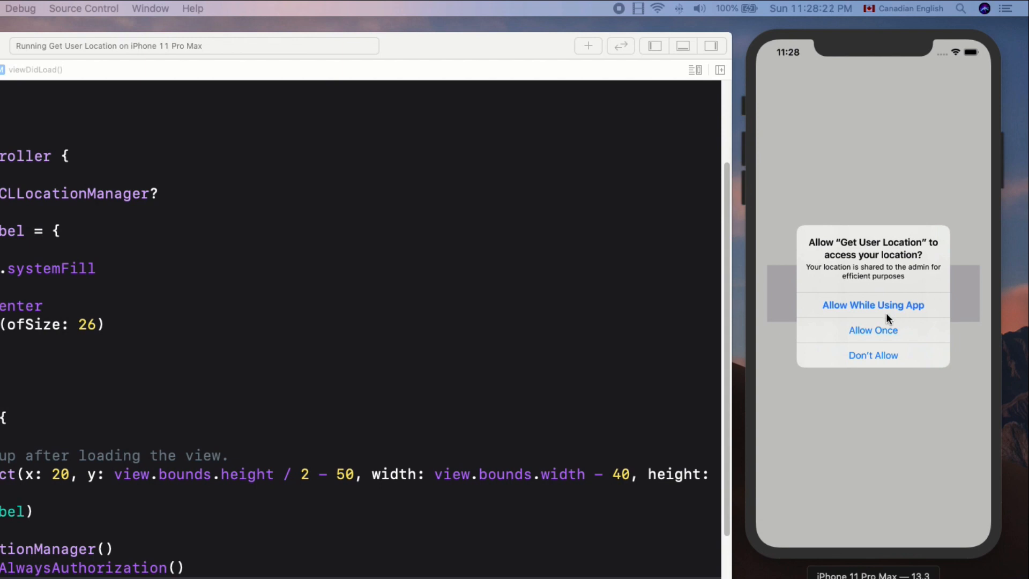
{"action": "mouse_move", "coordinate": [841, 282]}
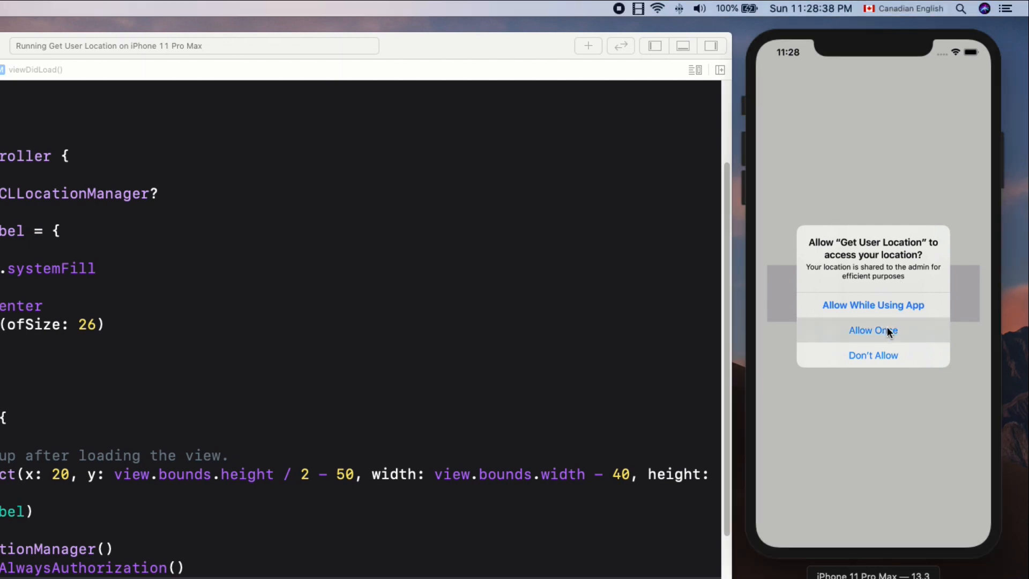
Choose Allow Once in the Simulator's location permission alert
{"action": "left_click", "coordinate": [872, 330]}
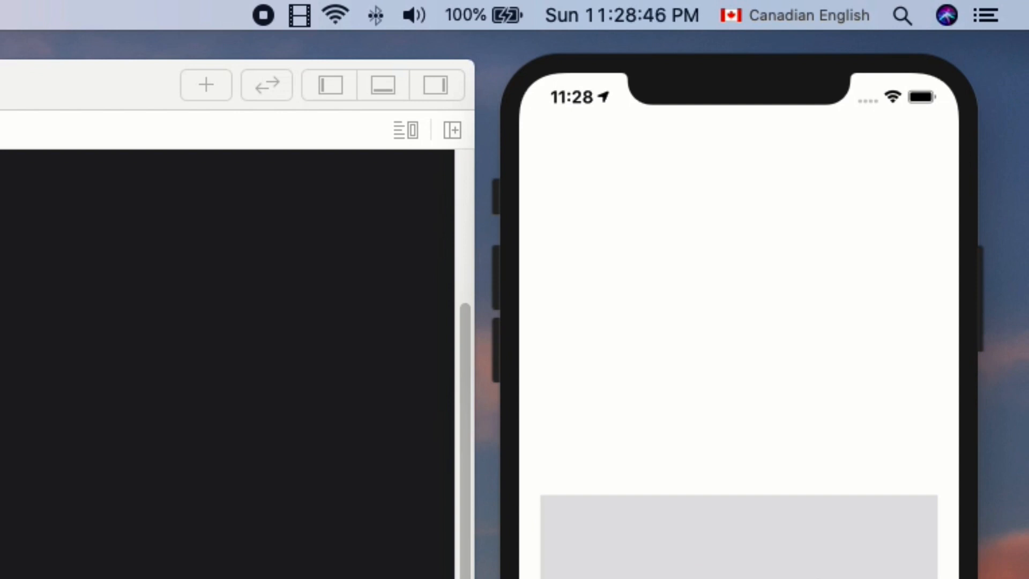
{"action": "mouse_move", "coordinate": [615, 182]}
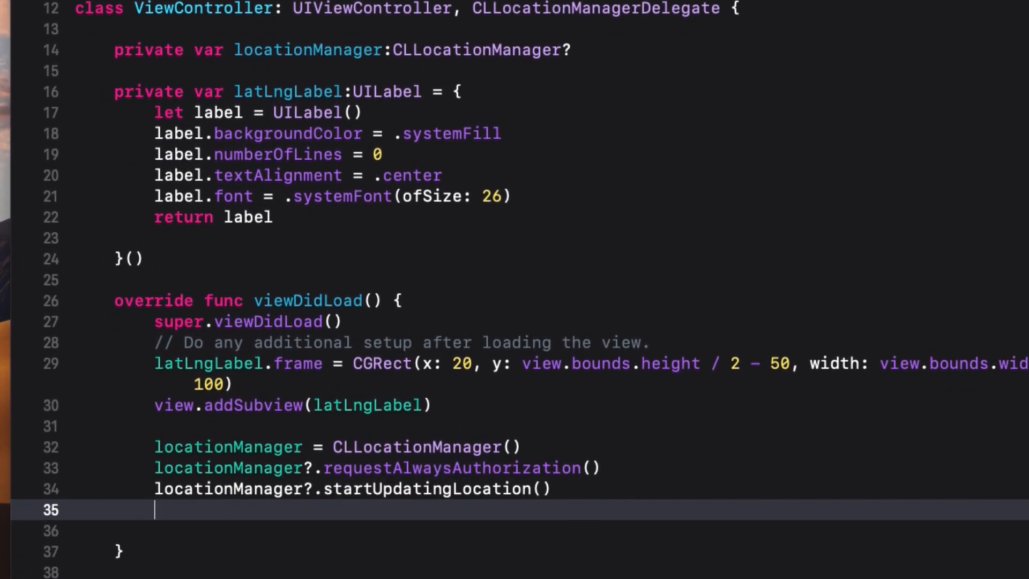
Add locationManager?.delegate = self below startUpdatingLocation()
{"action": "type", "text": "locationManager."}
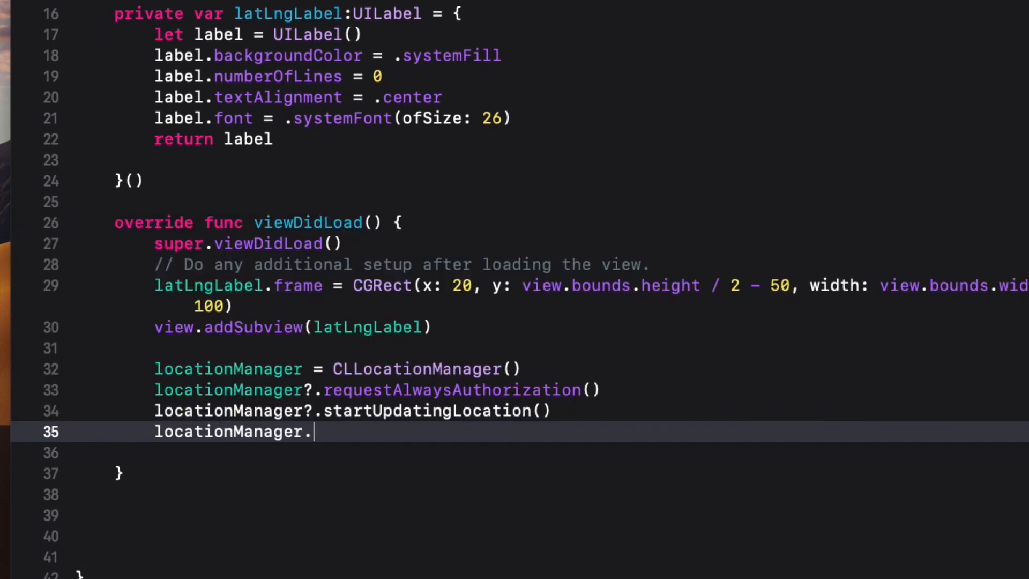
{"action": "type", "text": "delege"}
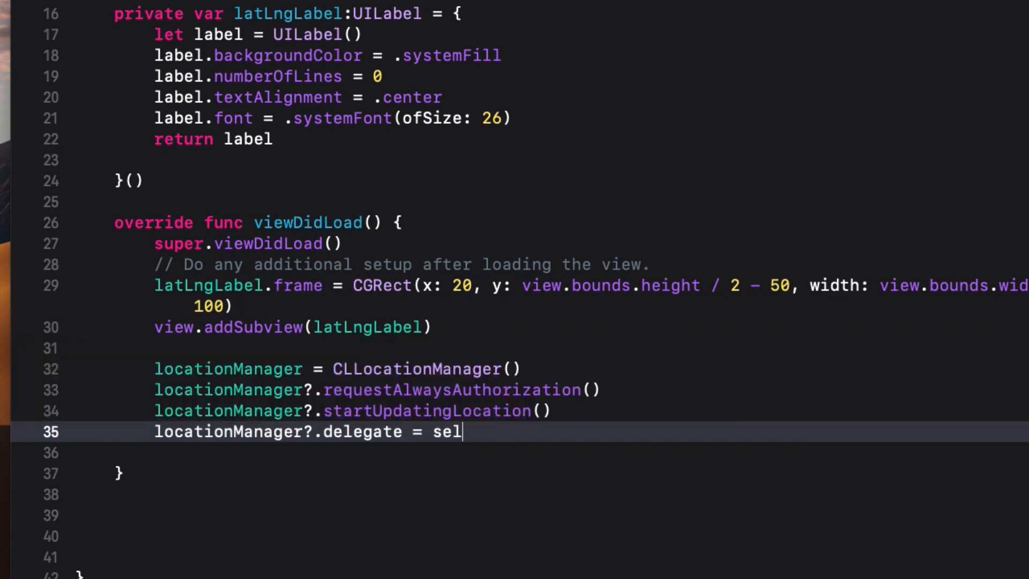
{"action": "type", "text": "f"}
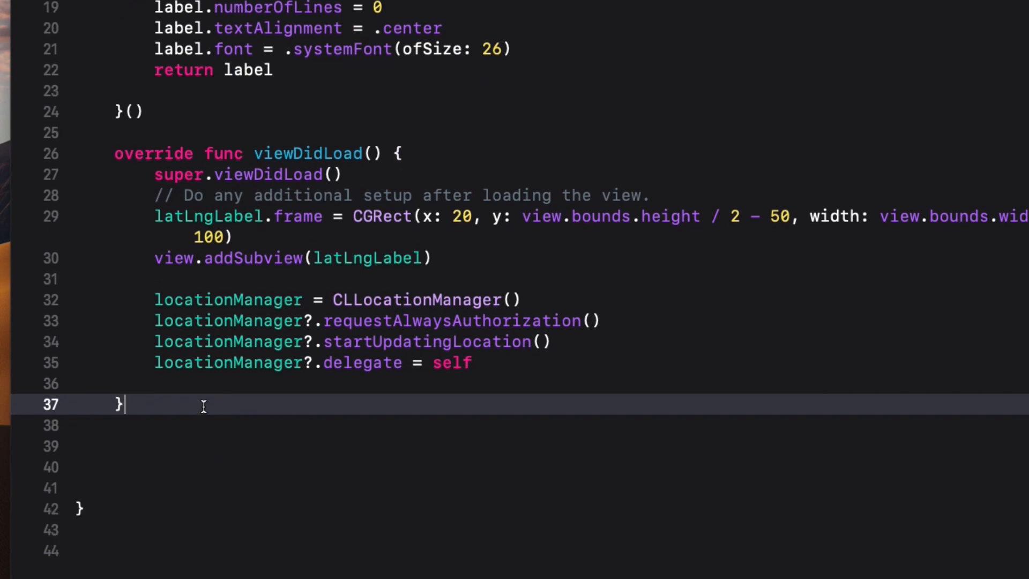
Insert the didUpdateLocations stub and unwrap locations.last into location
{"action": "type", "text": "did"}
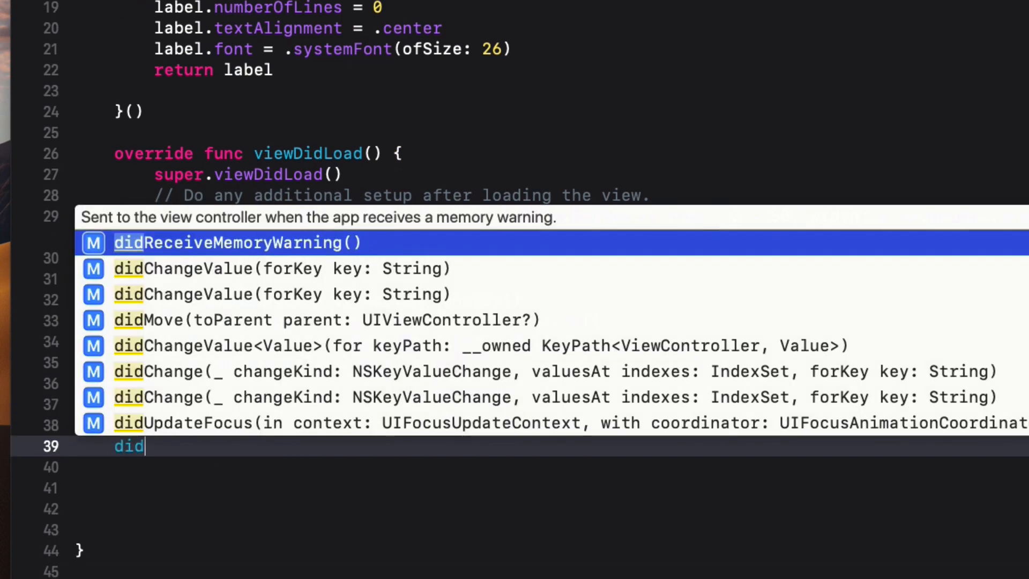
{"action": "type", "text": "Update"}
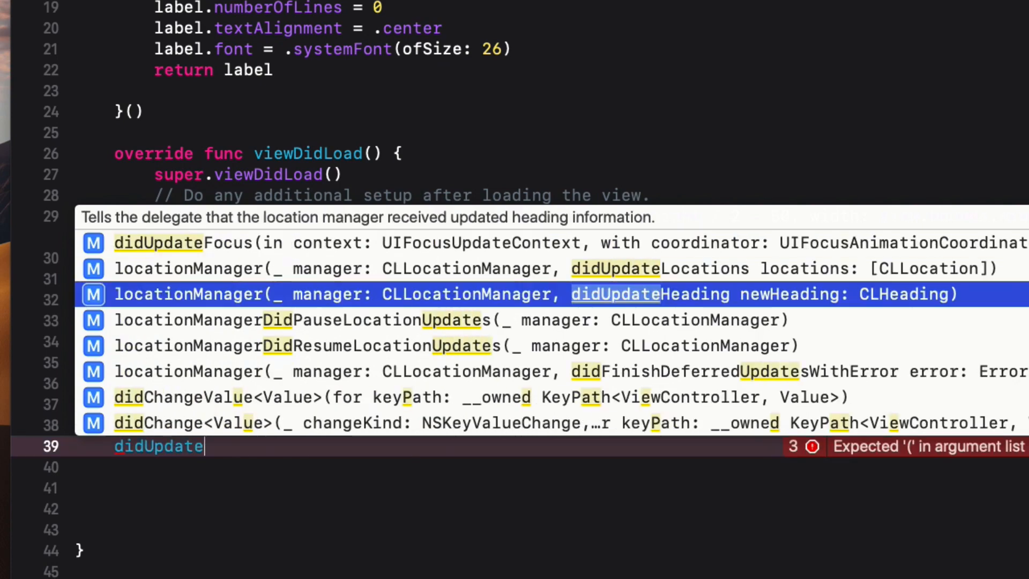
{"action": "key", "text": "Up"}
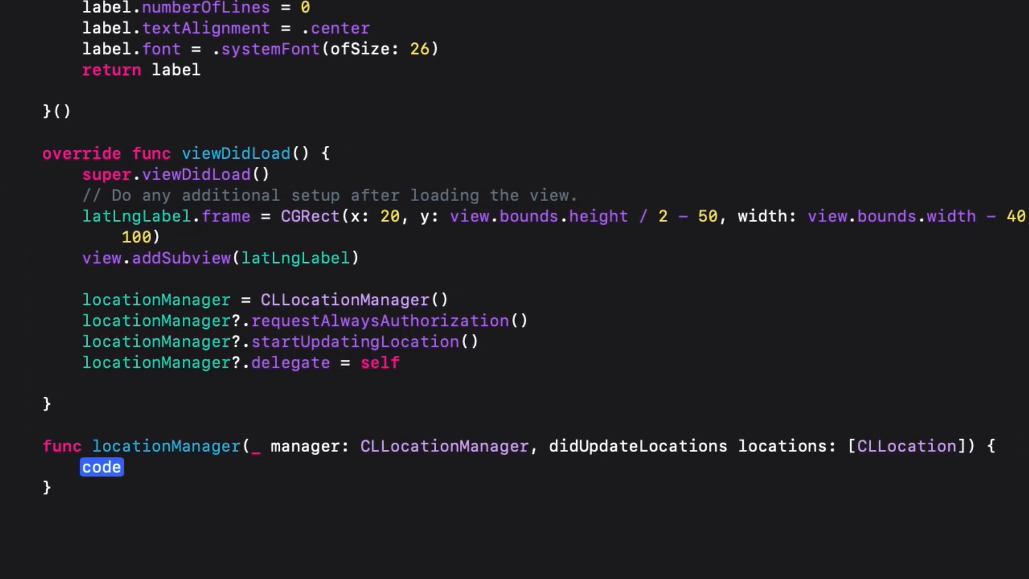
{"action": "scroll", "scroll_direction": "down", "scroll_amount": 3}
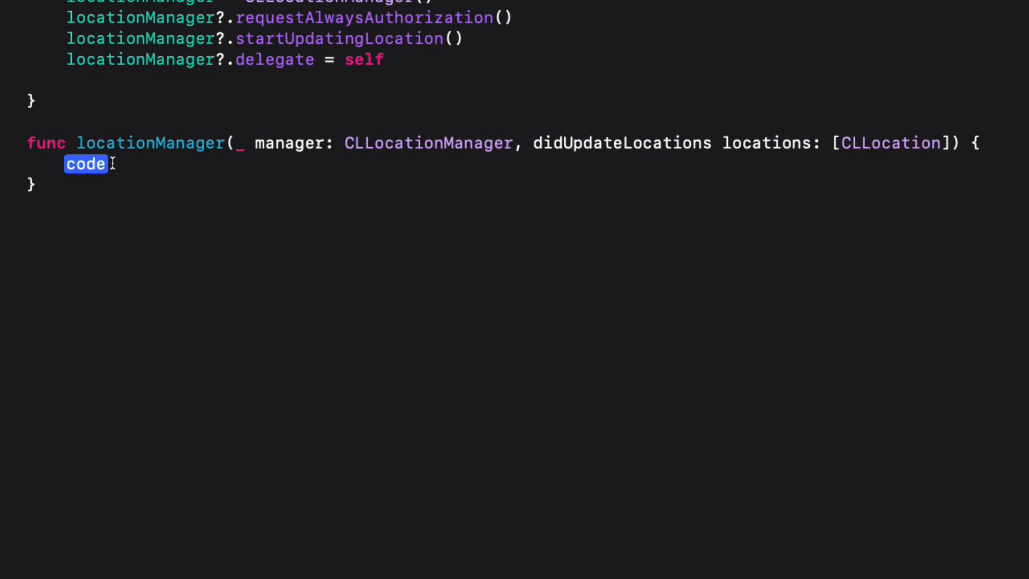
{"action": "mouse_move", "coordinate": [625, 207]}
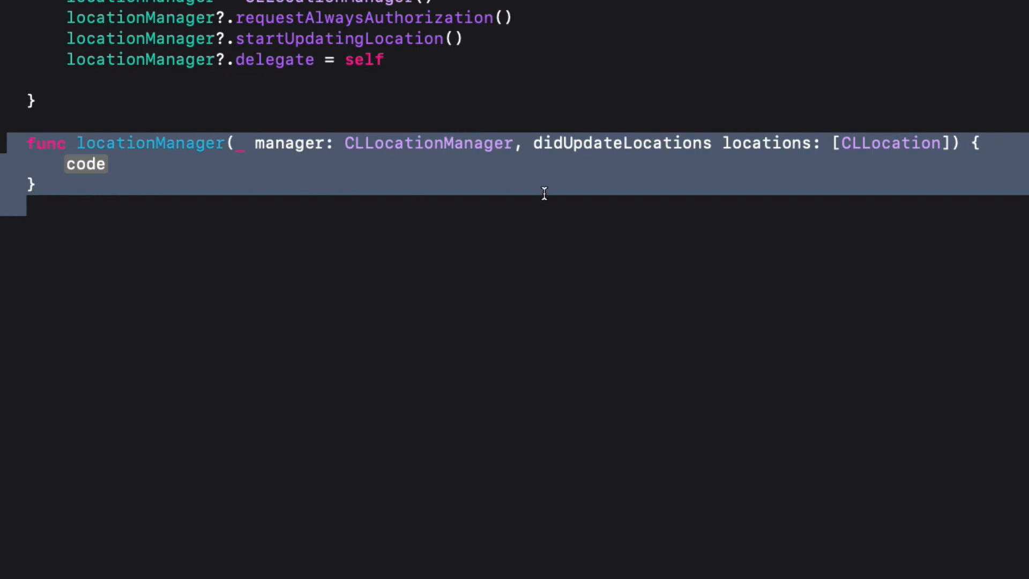
{"action": "double_click", "coordinate": [765, 142]}
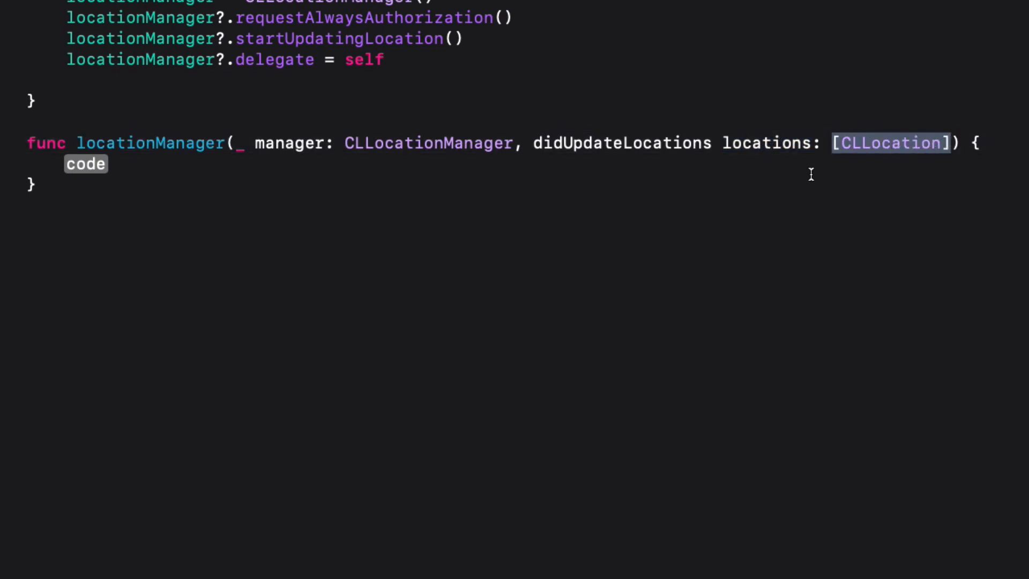
{"action": "double_click", "coordinate": [767, 142]}
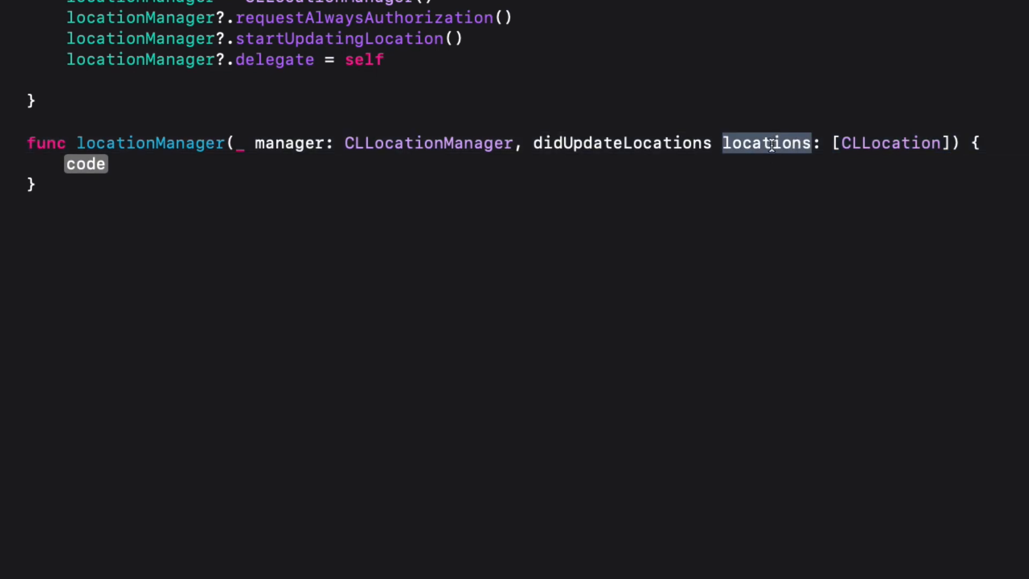
{"action": "type", "text": "if l"}
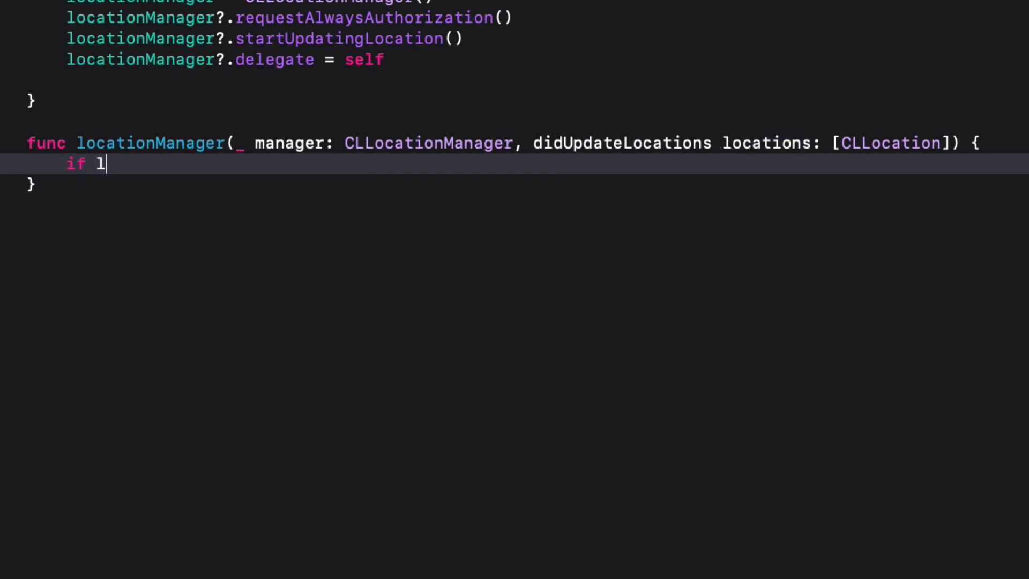
{"action": "type", "text": "et locati"}
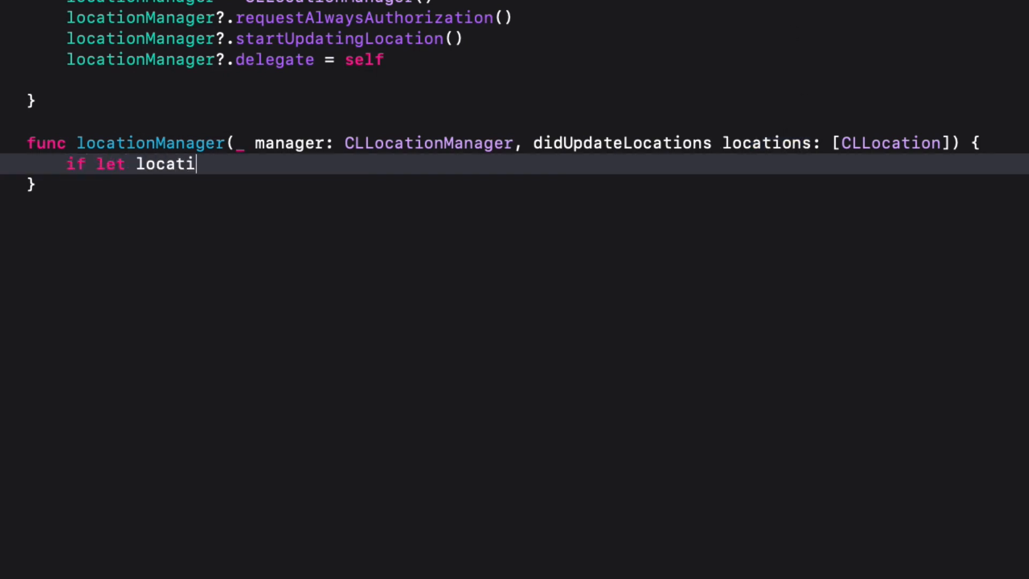
{"action": "type", "text": "on ="}
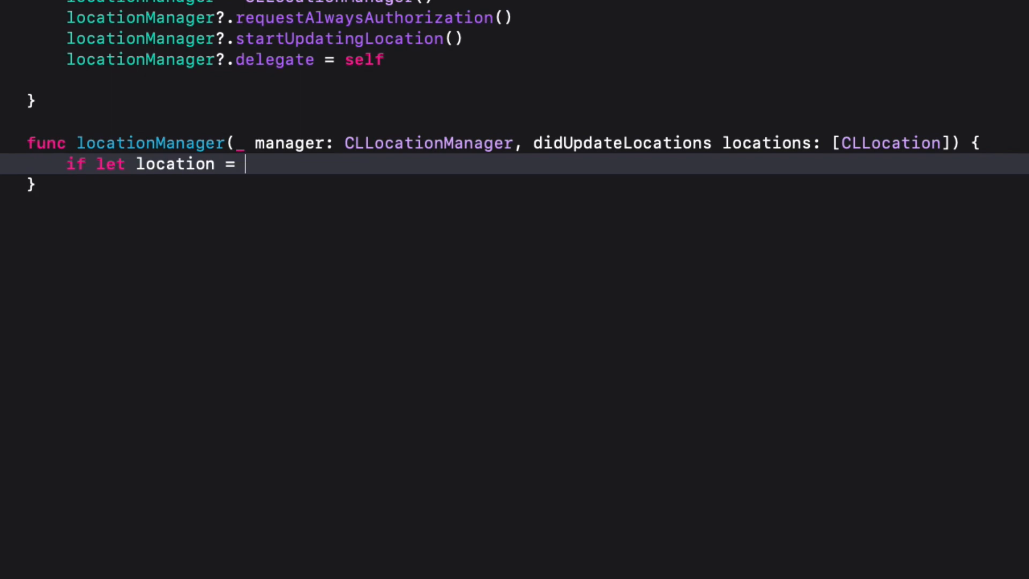
{"action": "type", "text": "locations."}
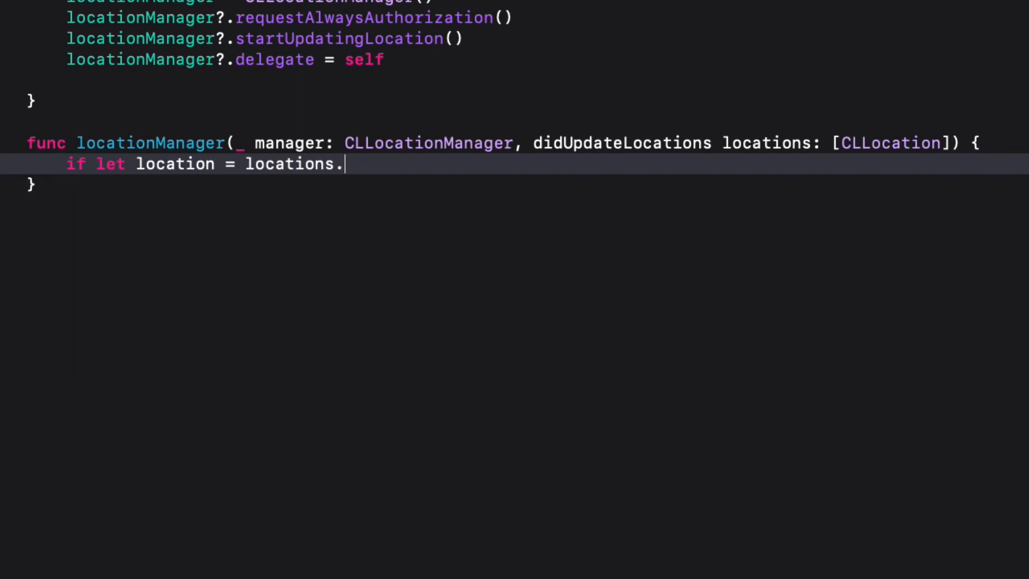
{"action": "type", "text": "last"}
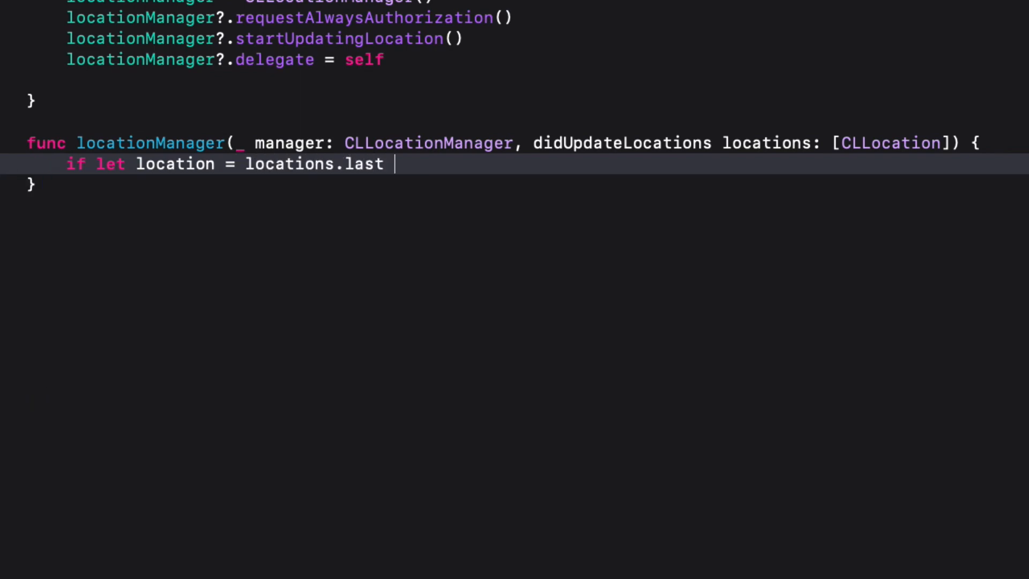
{"action": "type", "text": "{"}
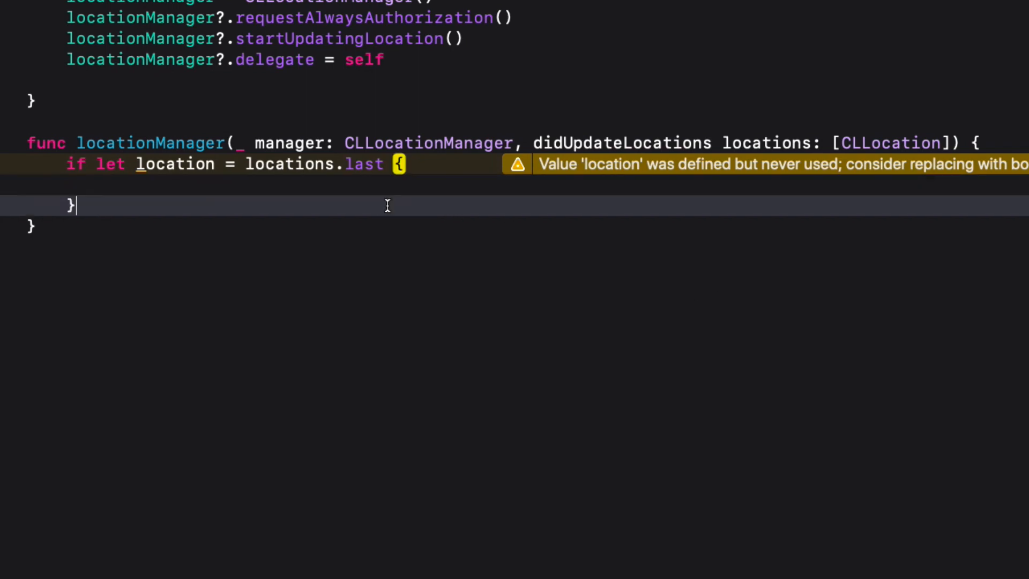
Set latLngLabel.text to "Lat: \(location.coordinate.latitude) \nLng: \(location.coordinate.longitude)"
{"action": "type", "text": "latLngLabel"}
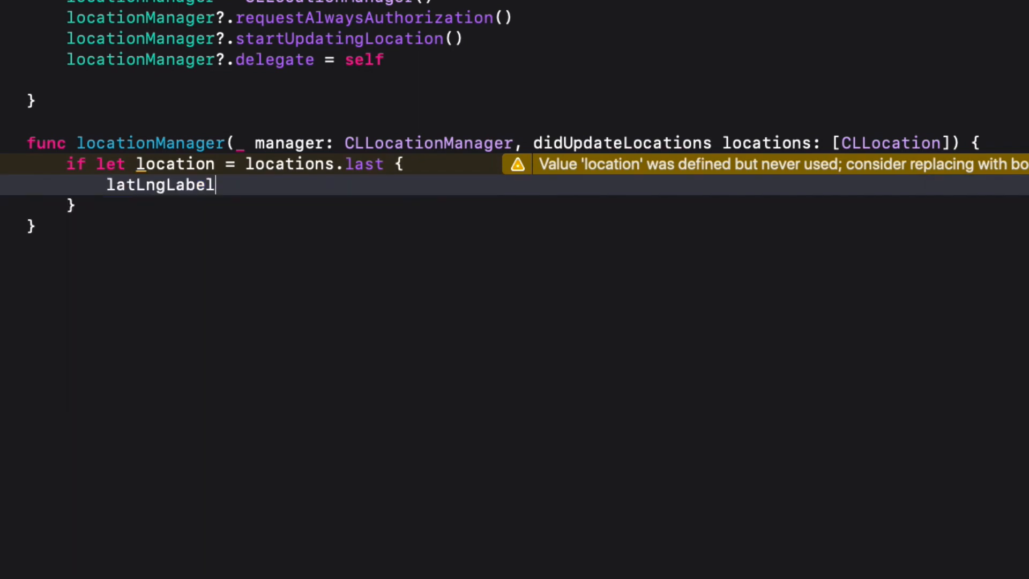
{"action": "type", "text": ".text ="}
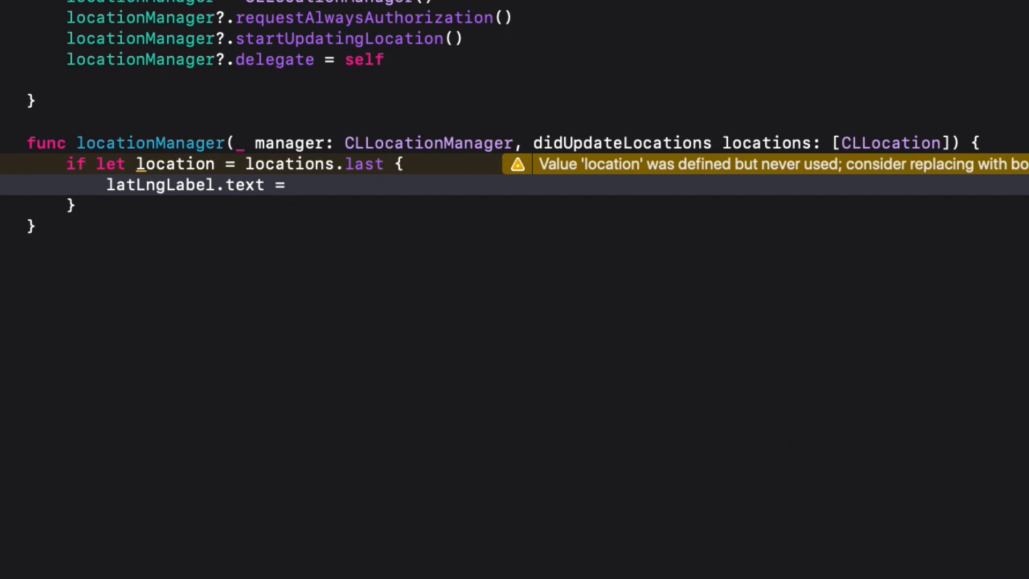
{"action": "type", "text": "\"\""}
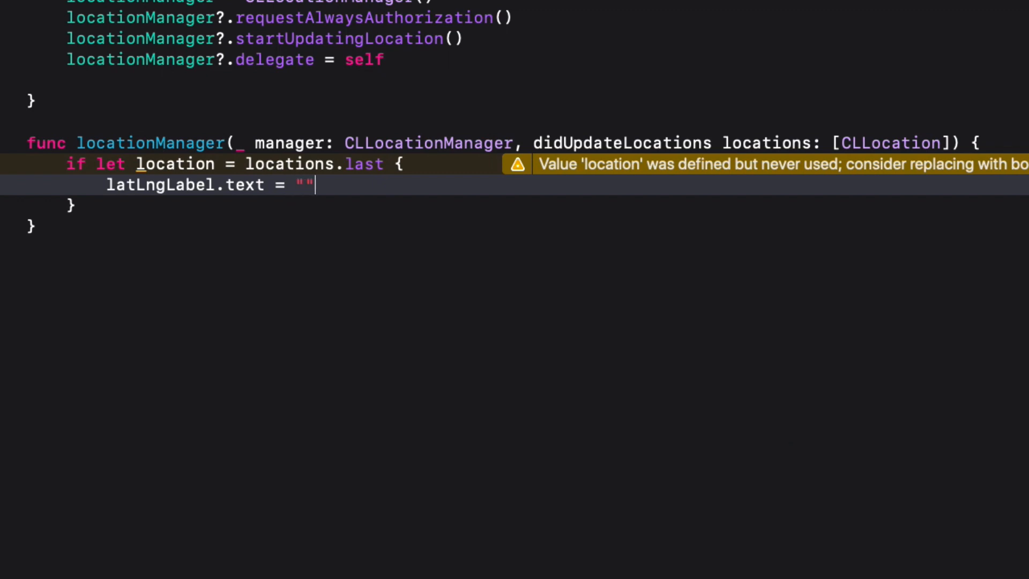
{"action": "type", "text": "Lat"}
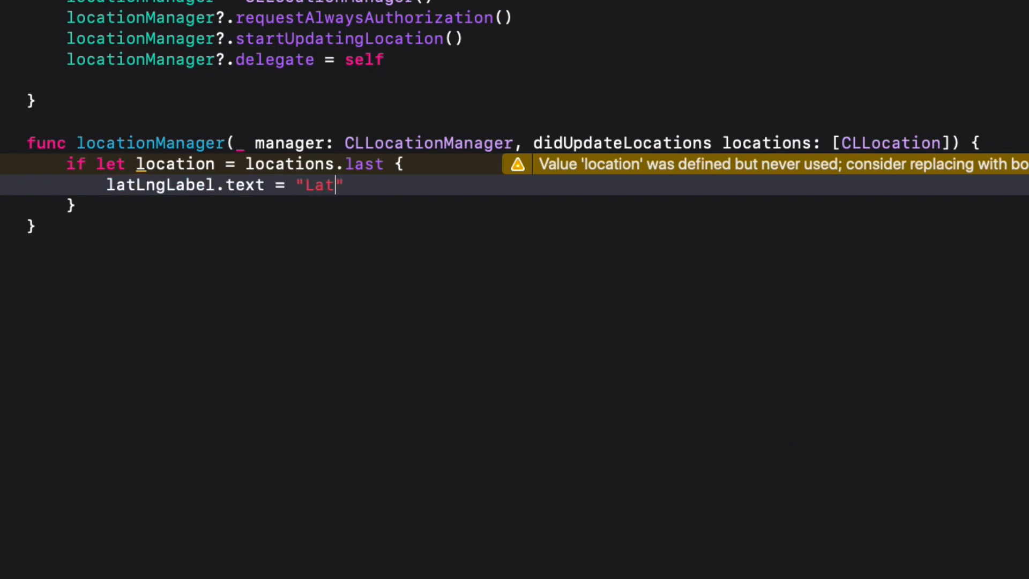
{"action": "type", "text": ":"}
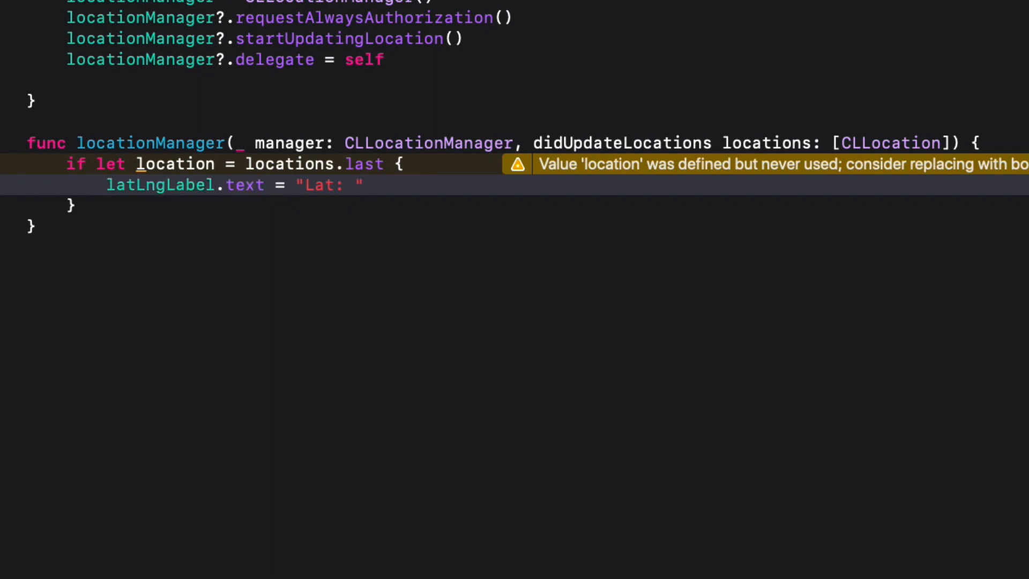
{"action": "type", "text": "\\()"}
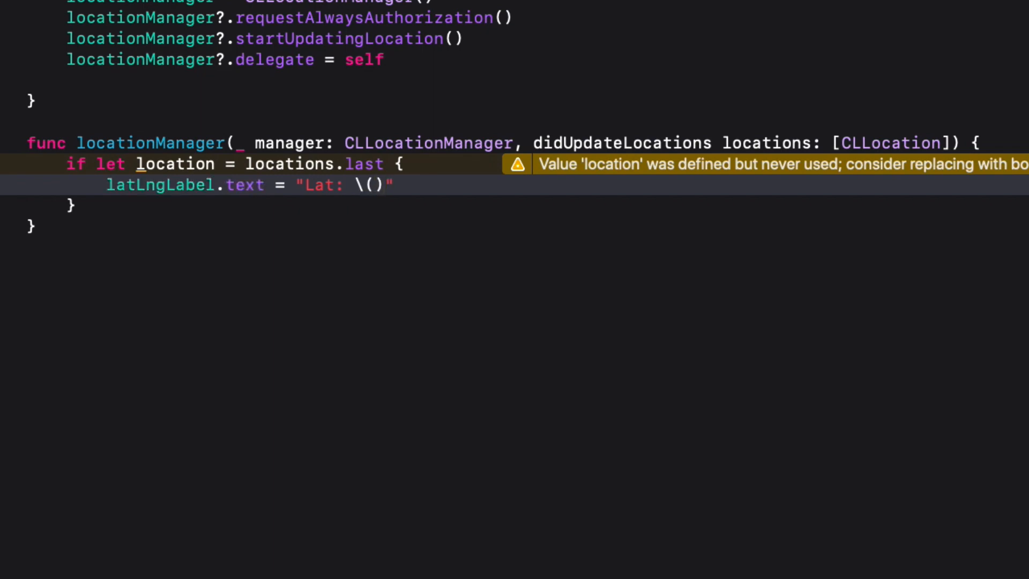
{"action": "type", "text": "location.coordinate.latitude"}
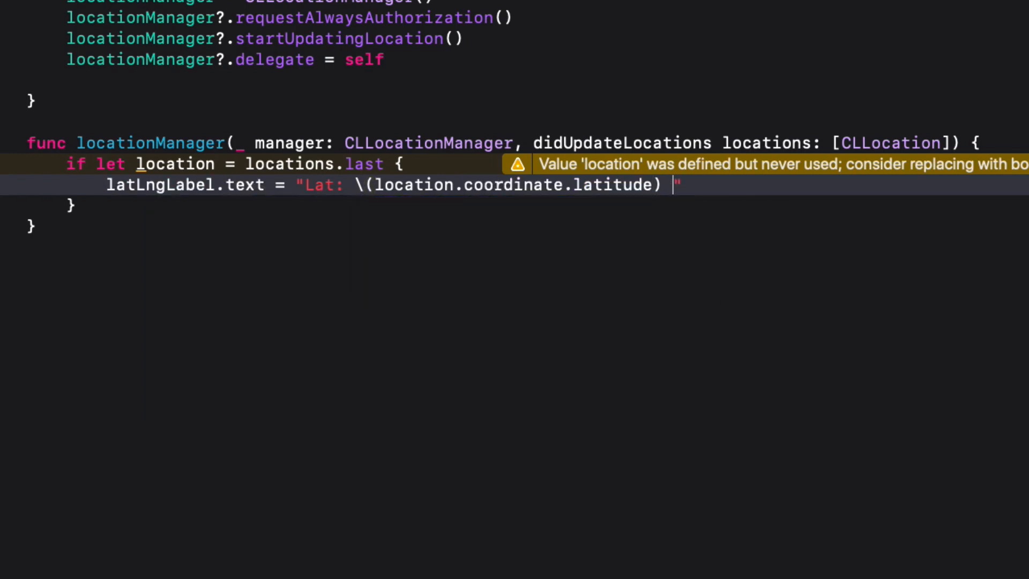
{"action": "type", "text": "\\n"}
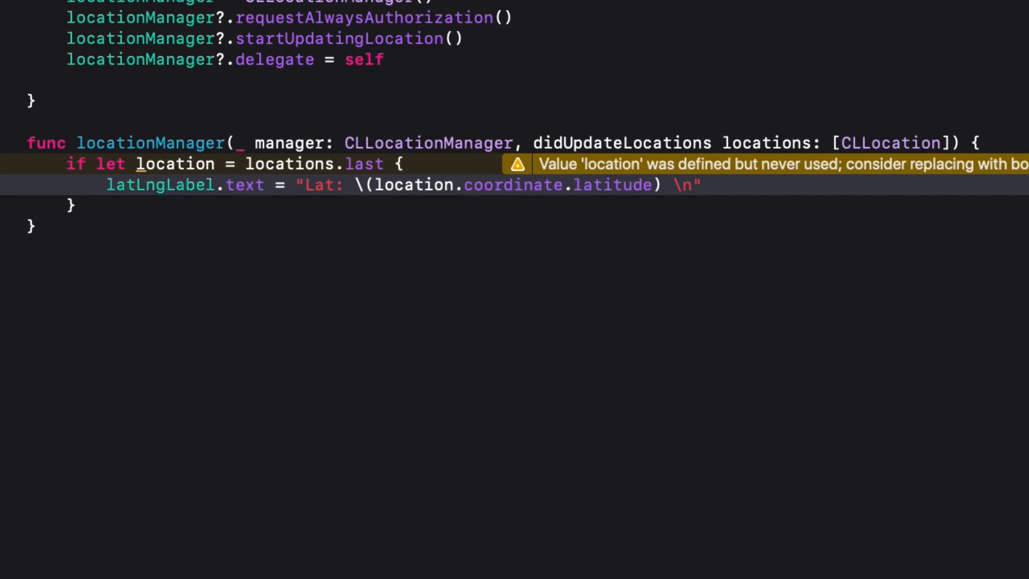
{"action": "type", "text": "Lng:"}
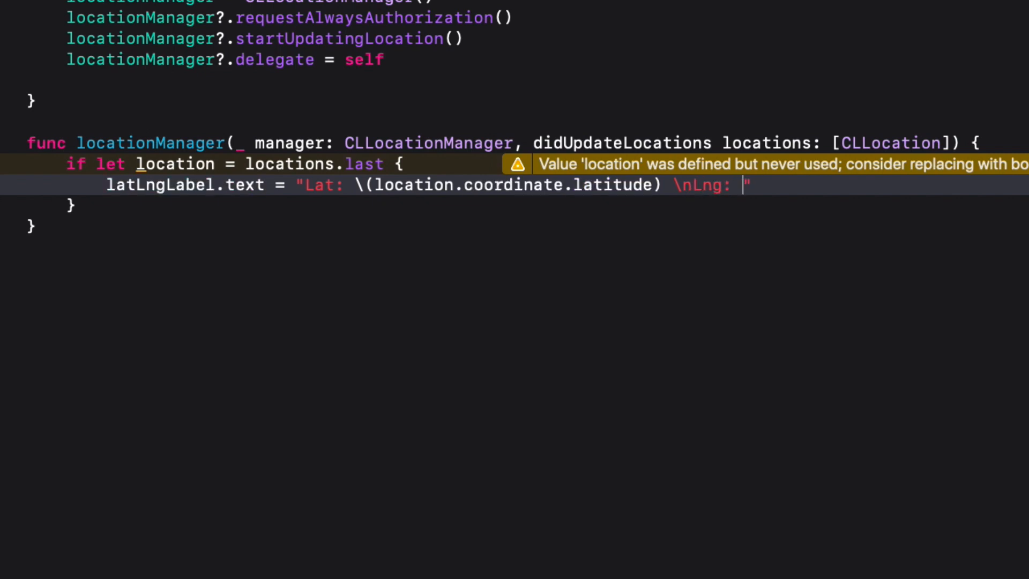
{"action": "type", "text": "\\()"}
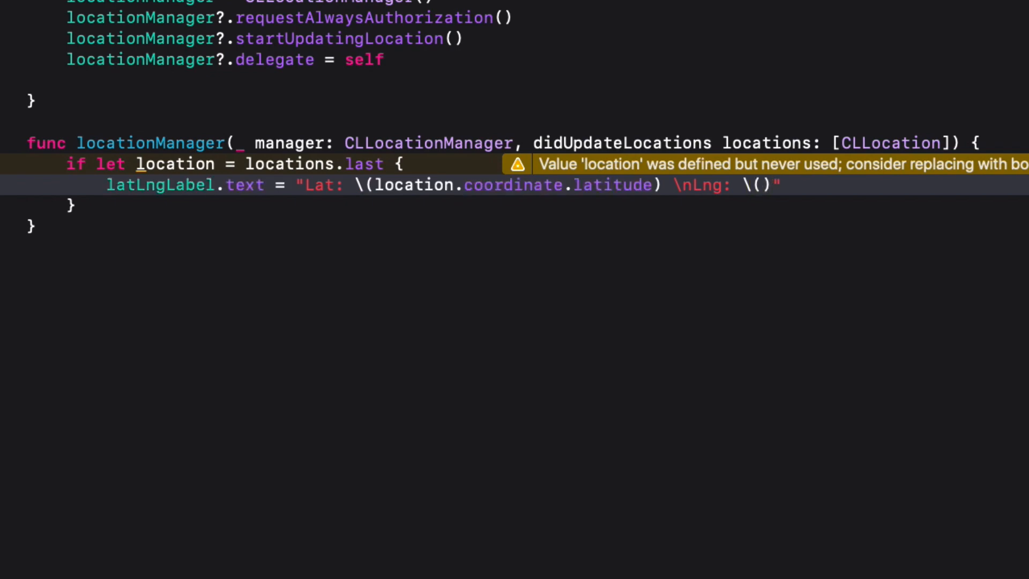
{"action": "type", "text": "locatio"}
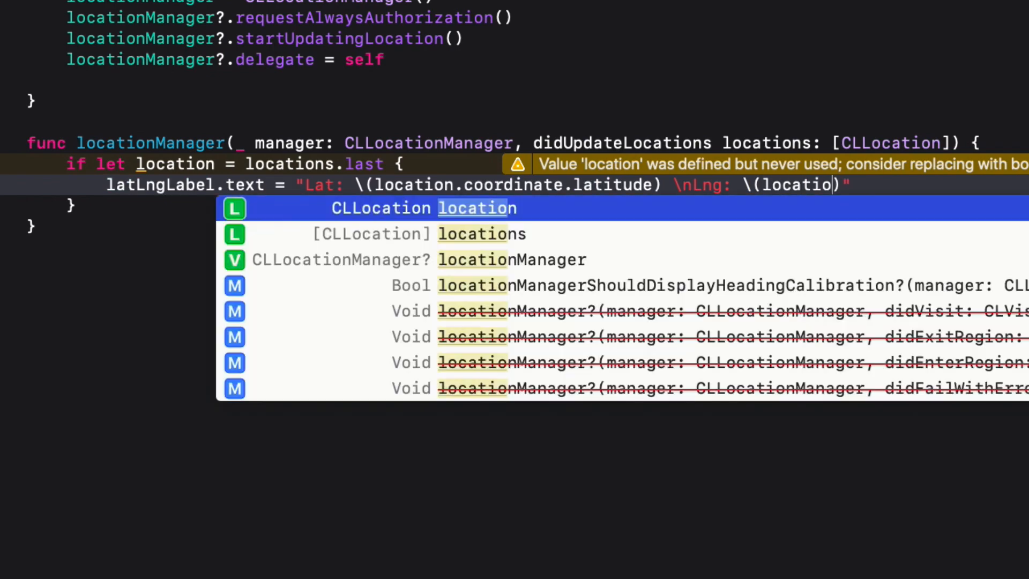
{"action": "type", "text": "n."}
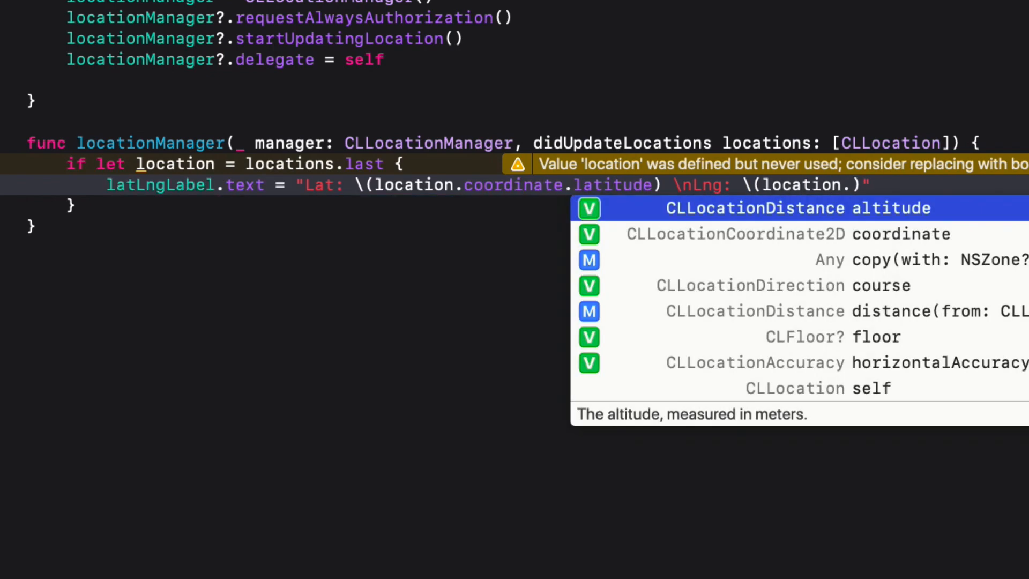
{"action": "type", "text": "coordinate"}
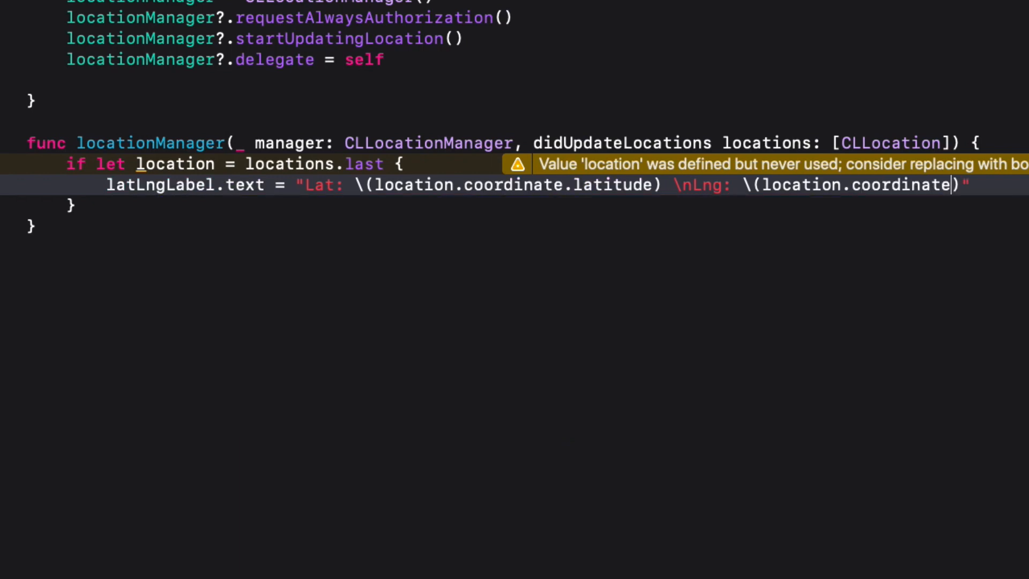
{"action": "type", "text": ".longitude"}
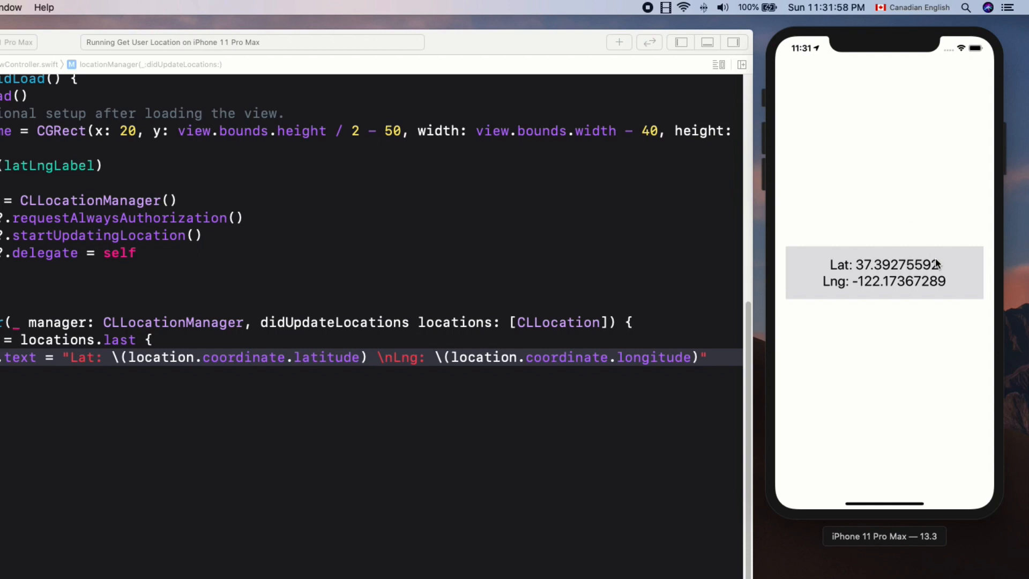
{"action": "mouse_move", "coordinate": [931, 273]}
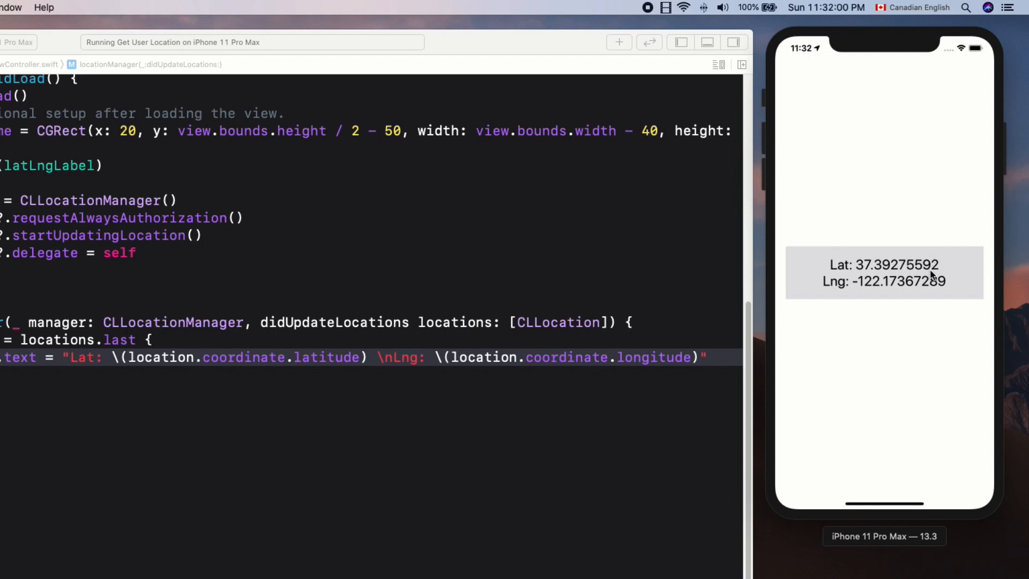
{"action": "mouse_move", "coordinate": [867, 144]}
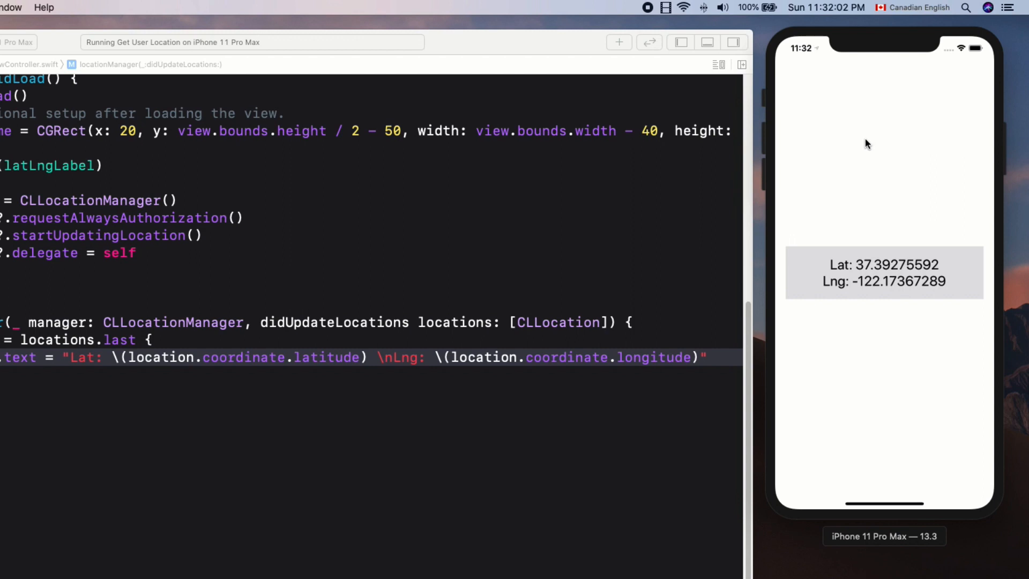
{"action": "mouse_move", "coordinate": [764, 115]}
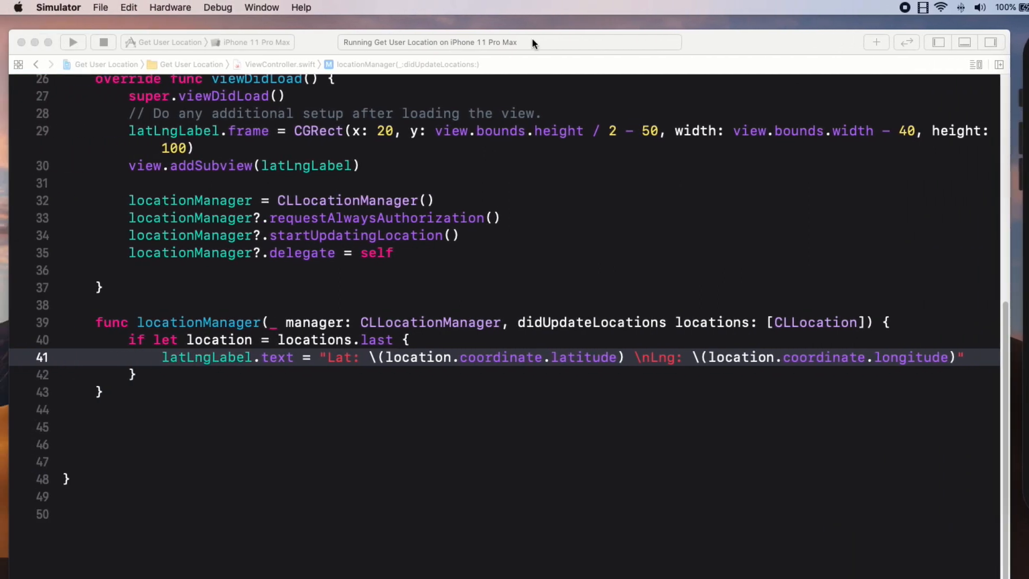
Set the simulated location to Freeway Drive via Debug > Location
{"action": "left_click", "coordinate": [217, 7]}
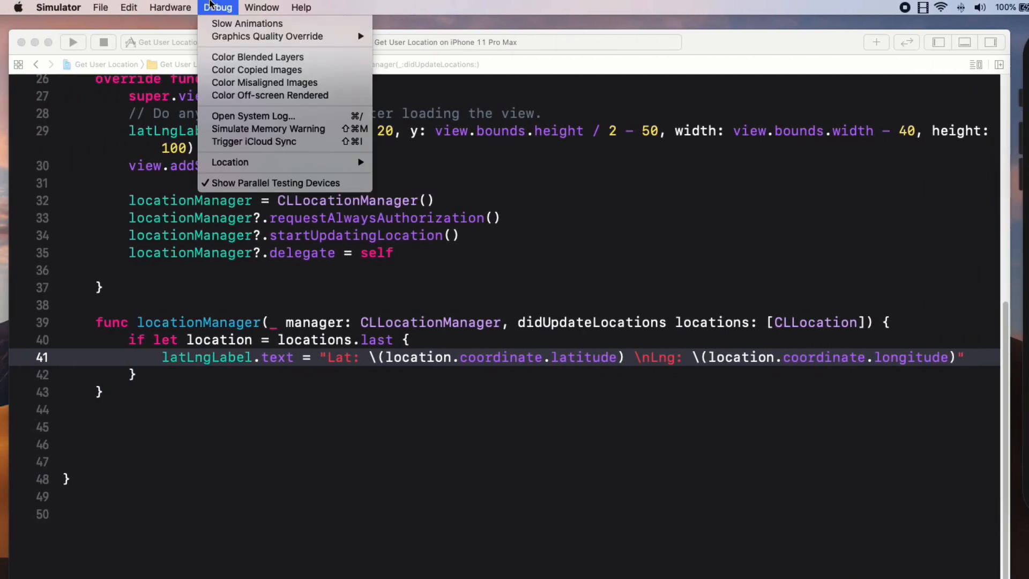
{"action": "mouse_move", "coordinate": [257, 162]}
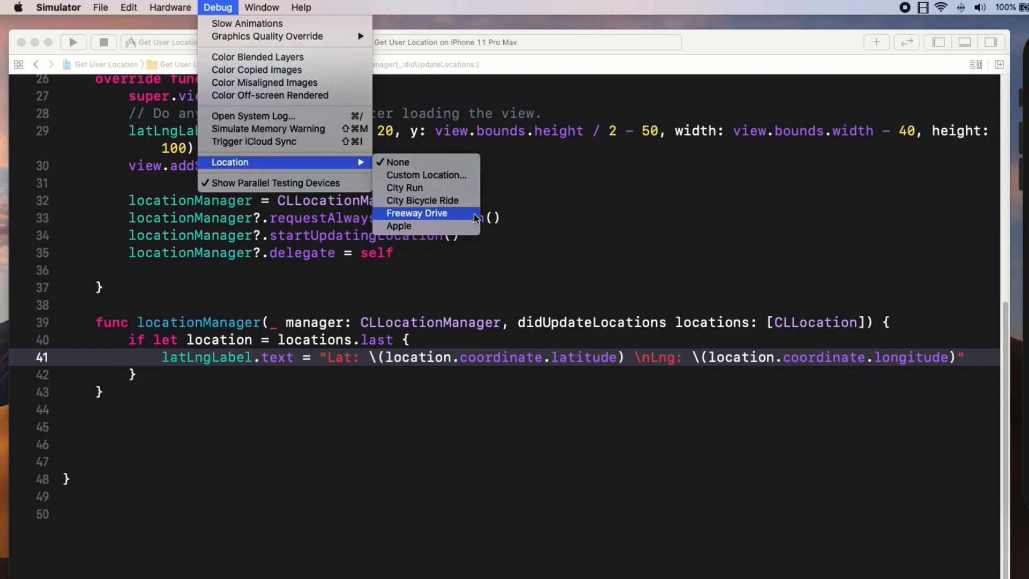
{"action": "left_click", "coordinate": [417, 212]}
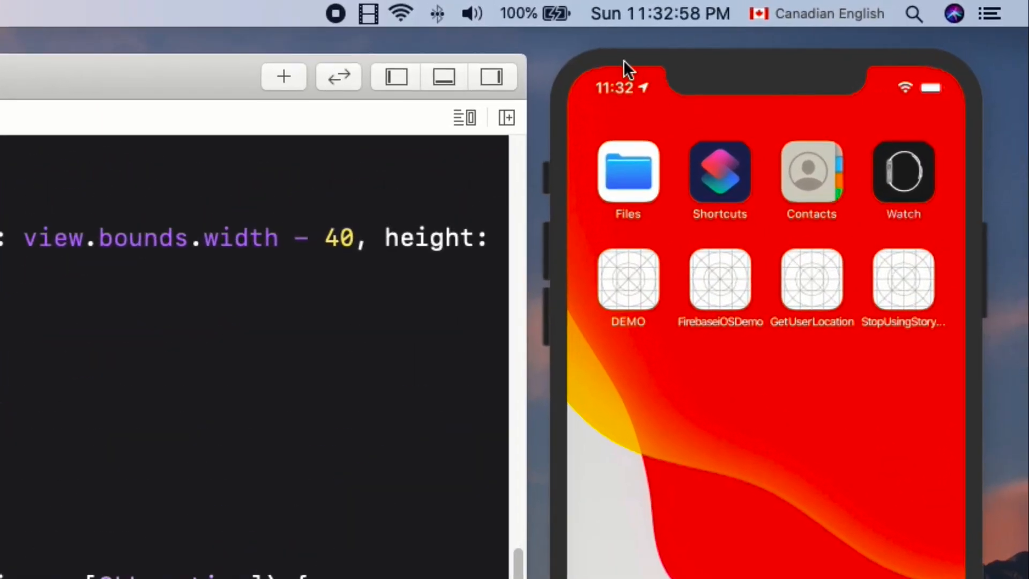
{"action": "mouse_move", "coordinate": [705, 171]}
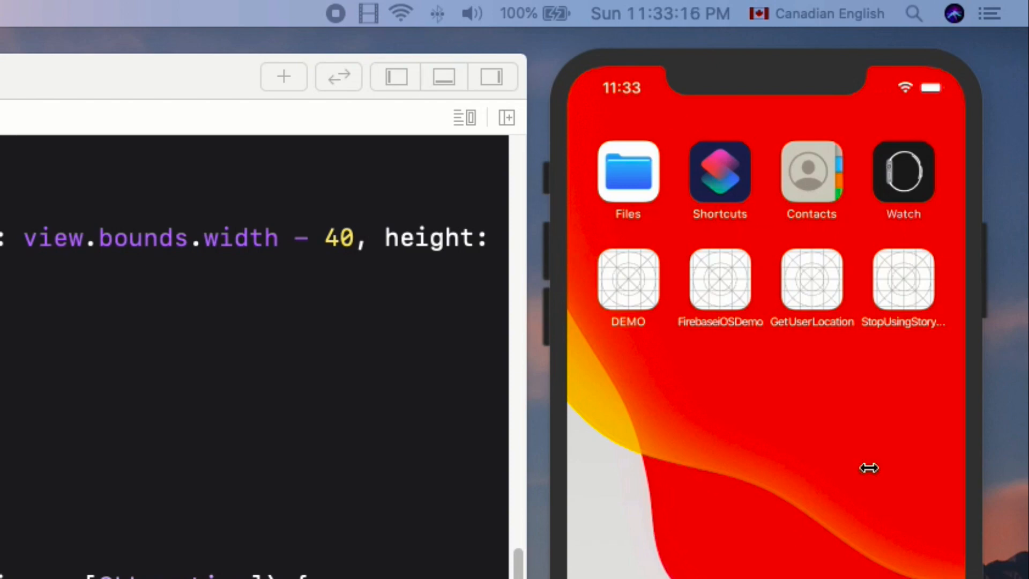
Send the app to the background from the Simulator home button
{"action": "left_click", "coordinate": [393, 76]}
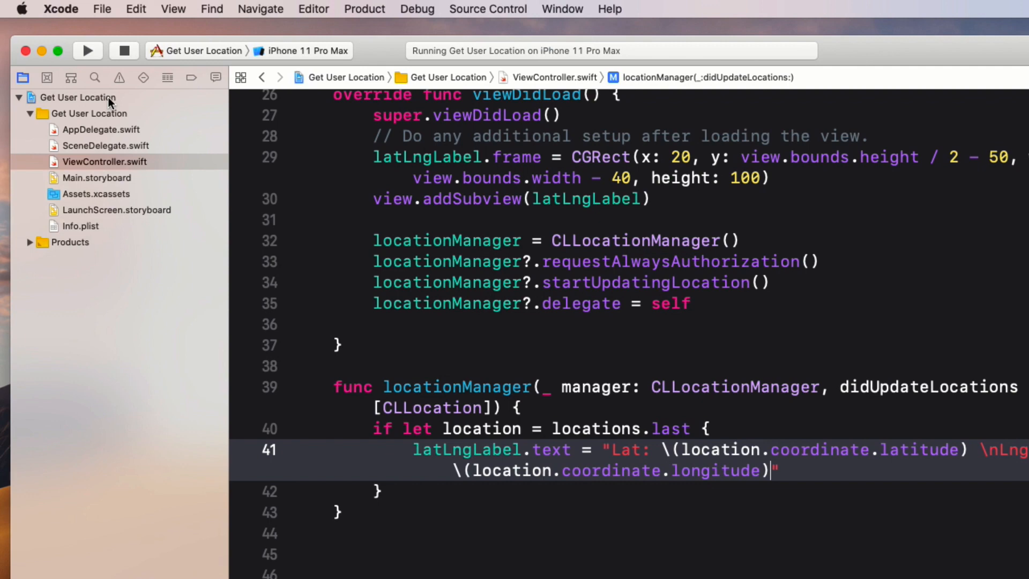
Enable Location updates under Background Modes in the target's Signing & Capabilities, then return to ViewController.swift
{"action": "left_click", "coordinate": [86, 97]}
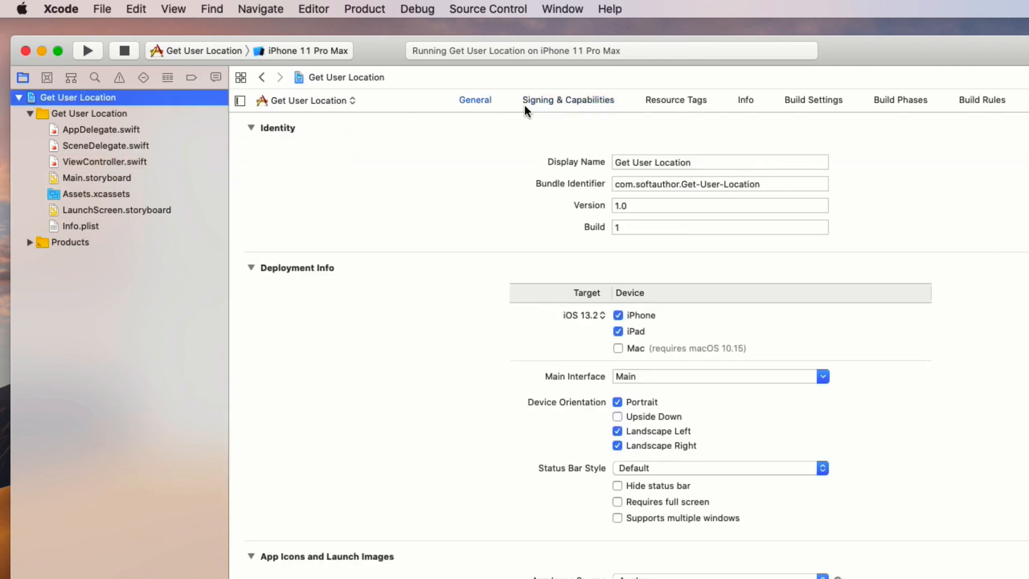
{"action": "left_click", "coordinate": [568, 99]}
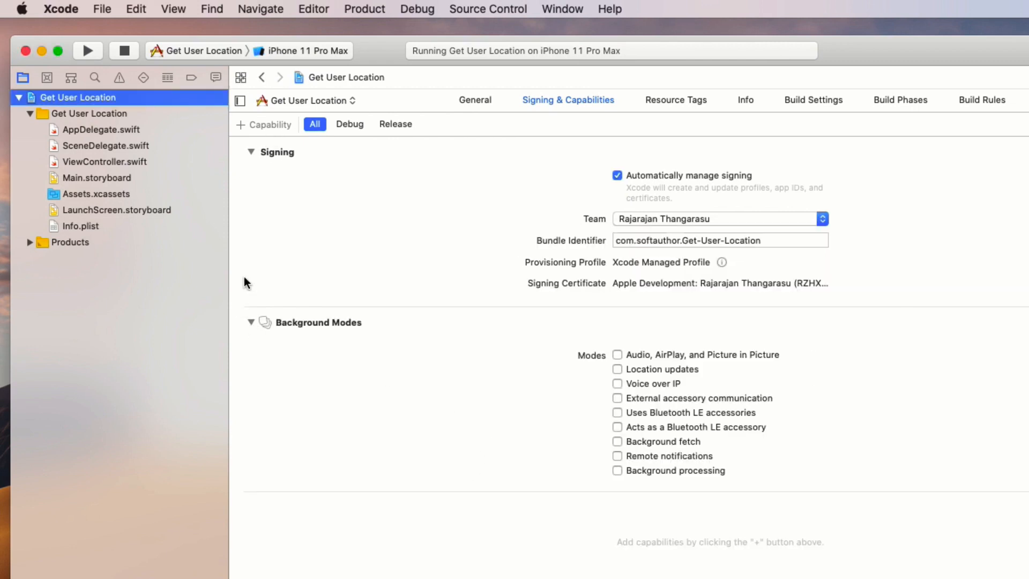
{"action": "left_click", "coordinate": [617, 369]}
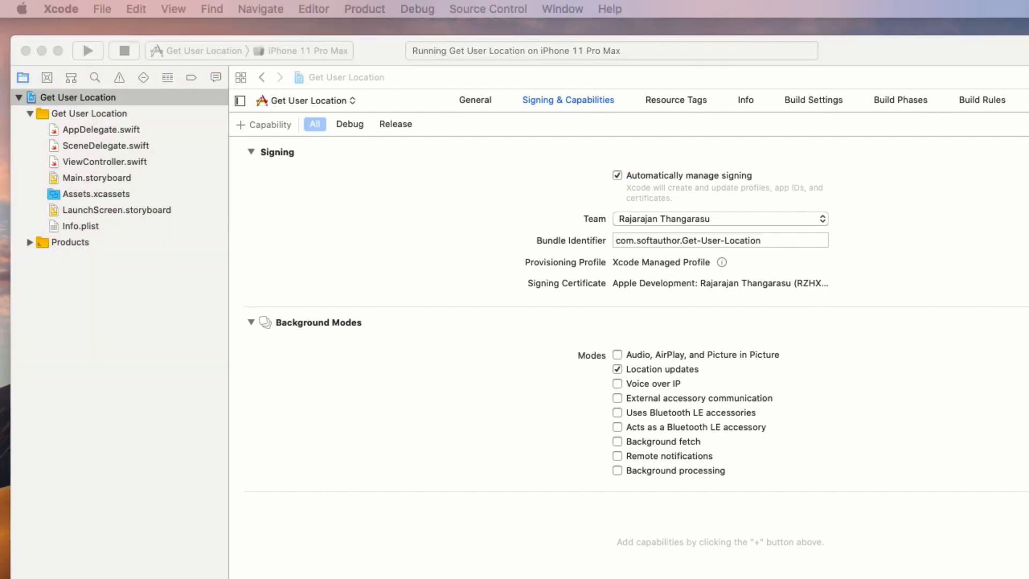
{"action": "left_click", "coordinate": [105, 162]}
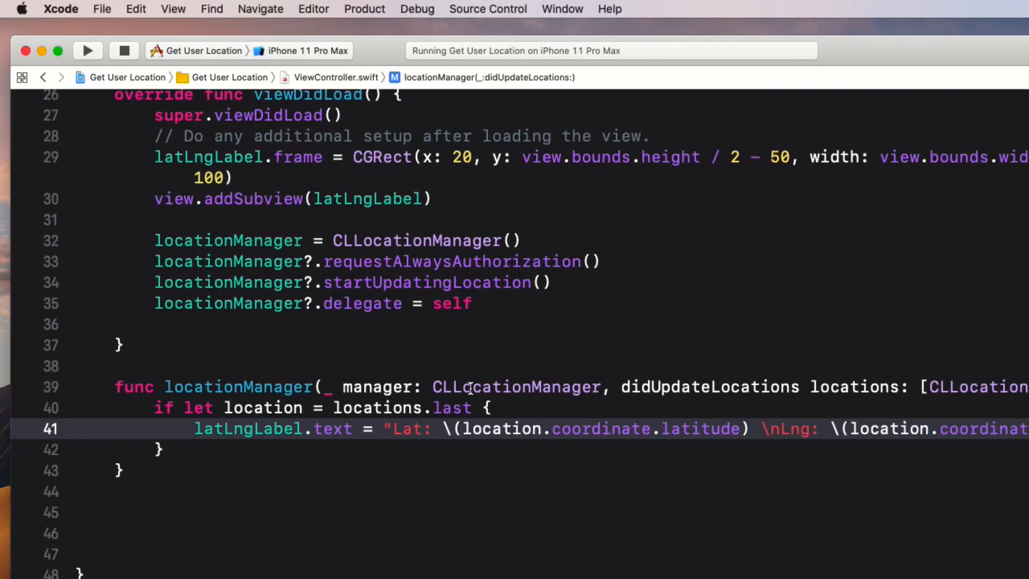
Add locationManager?.allowsBackgroundLocationUpdates = true in viewDidLoad and rerun the app
{"action": "type", "text": "l"}
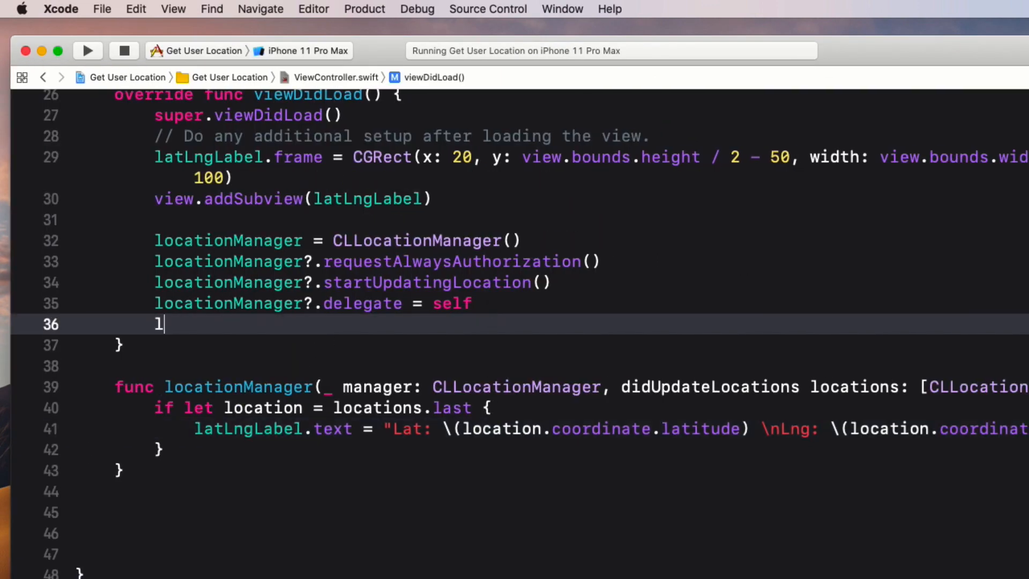
{"action": "type", "text": "ocationManager,a"}
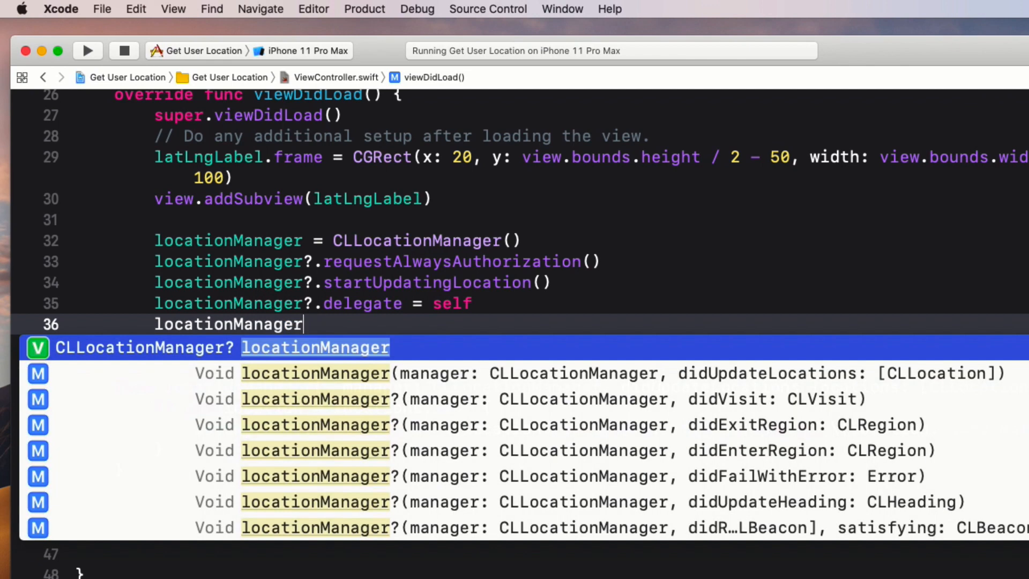
{"action": "type", "text": "?.allowsBackgroundLocationUpdates"}
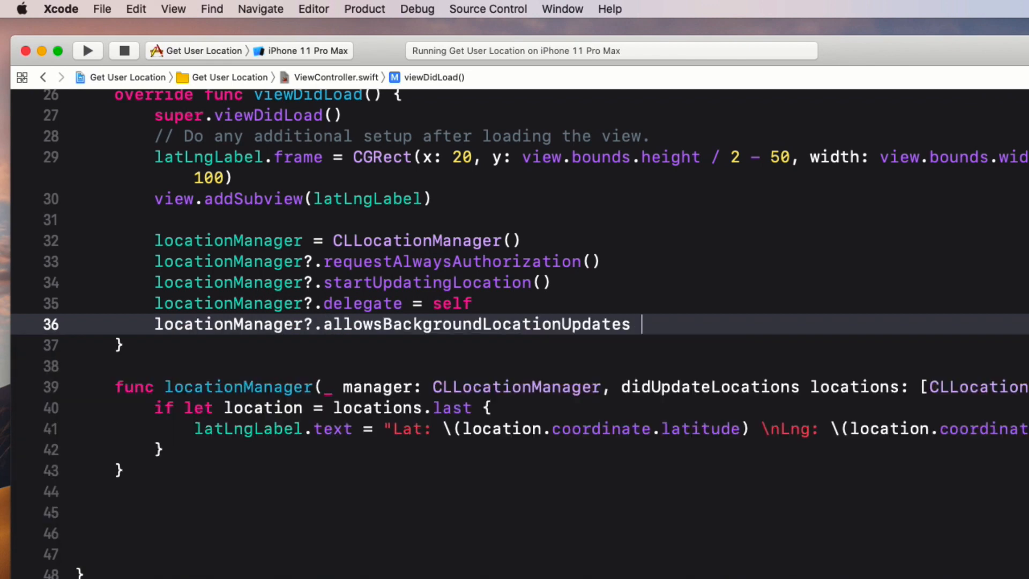
{"action": "type", "text": "= true"}
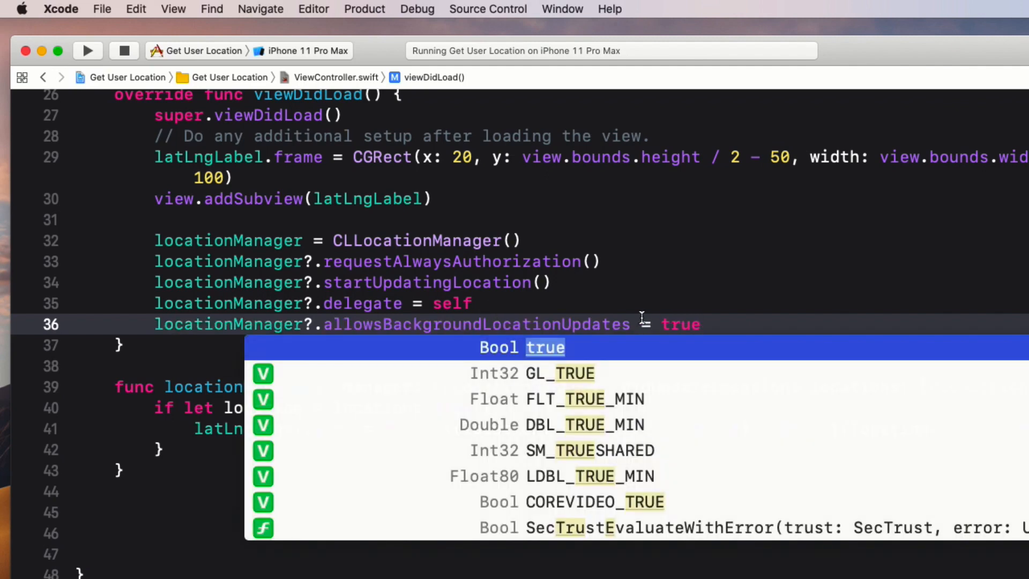
{"action": "key", "text": "Escape"}
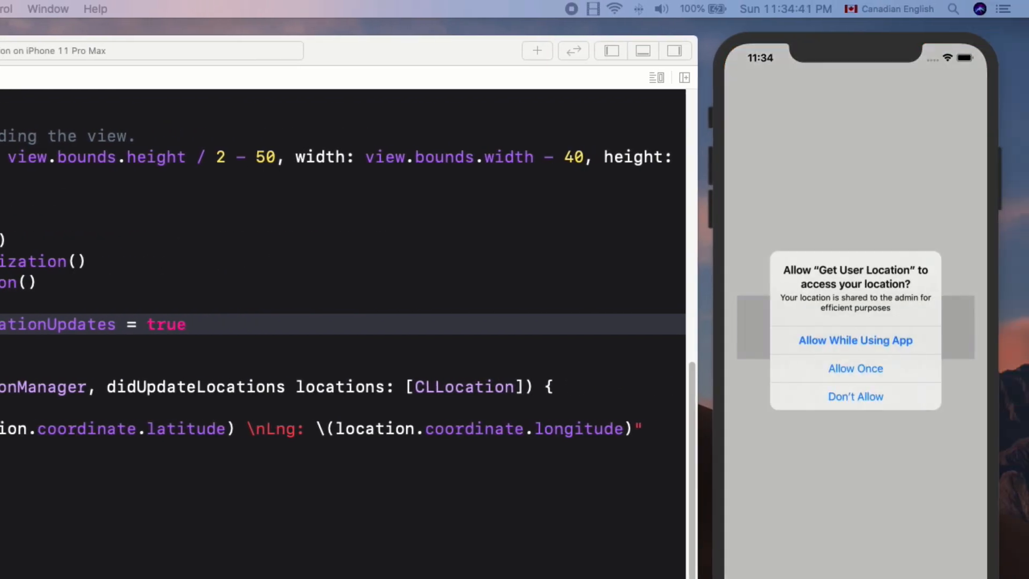
Grant the app location access with Allow While Using App
{"action": "left_click", "coordinate": [855, 340]}
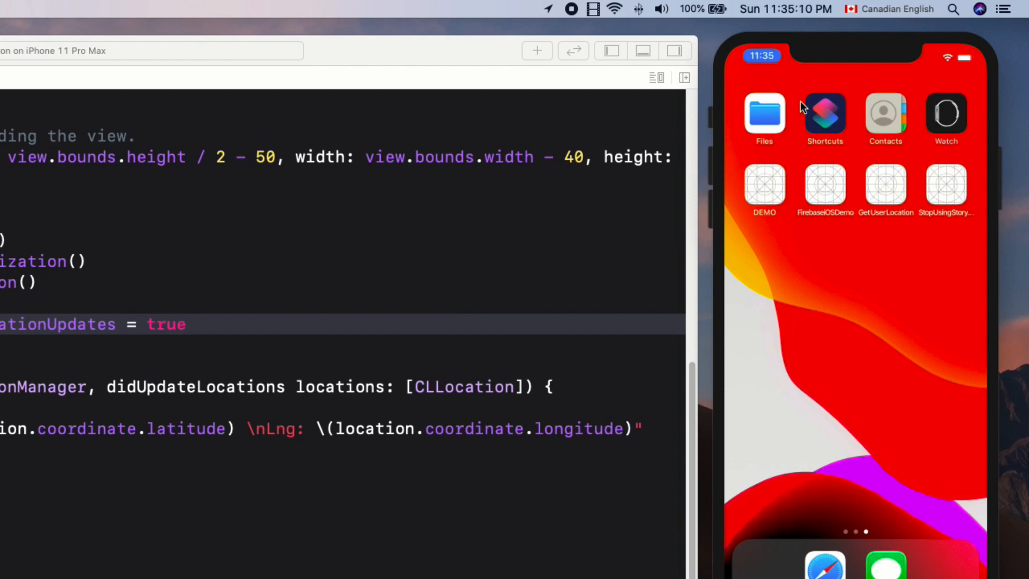
{"action": "mouse_move", "coordinate": [870, 324]}
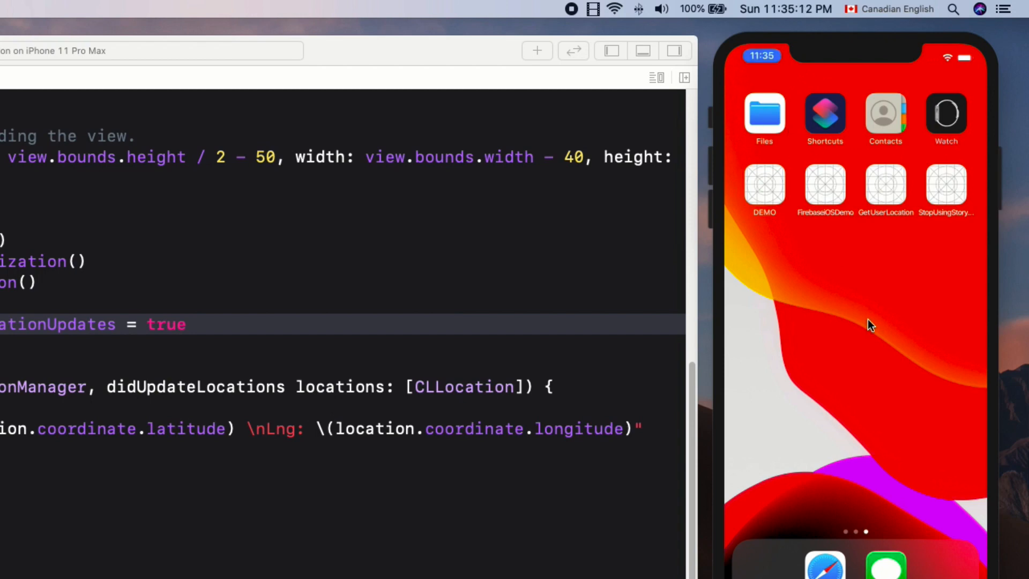